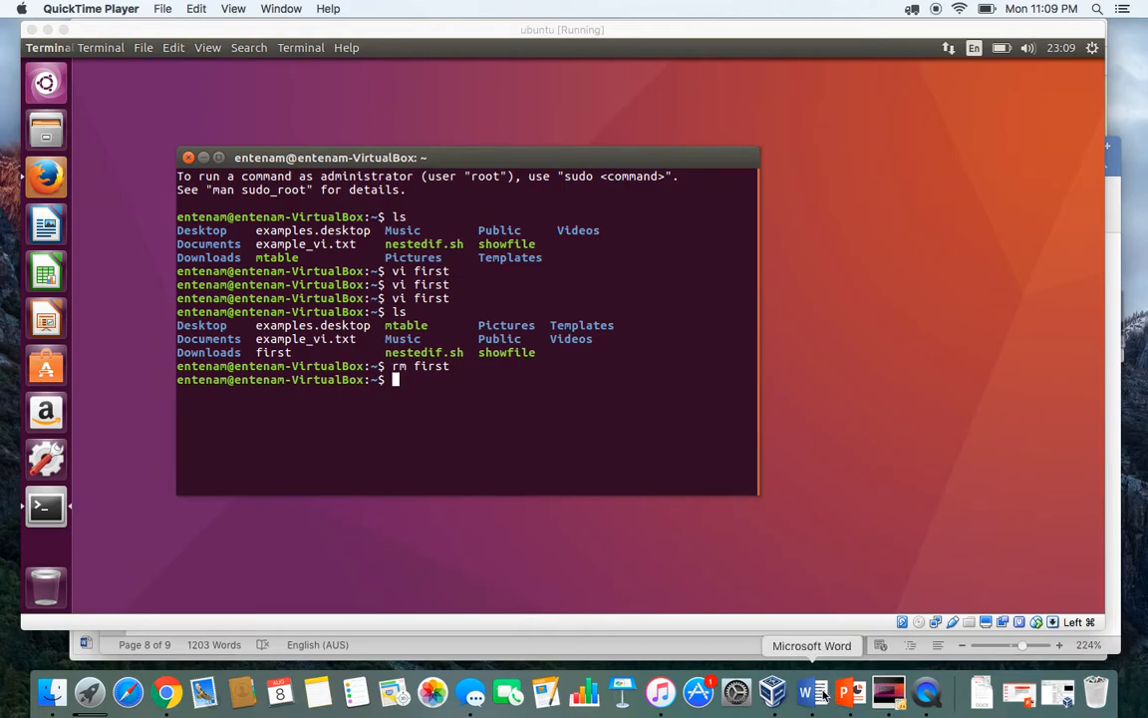
Review the lab sheet's example script, then start vi on a new file named first.
left_click(812, 691)
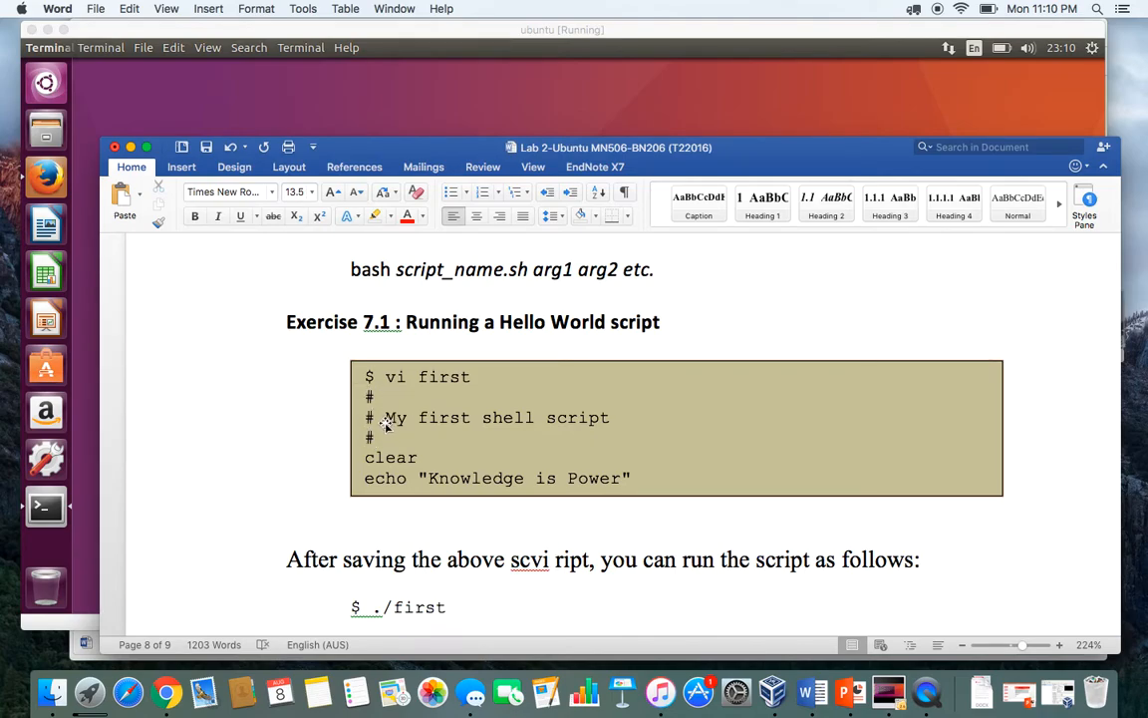
left_click(555, 559)
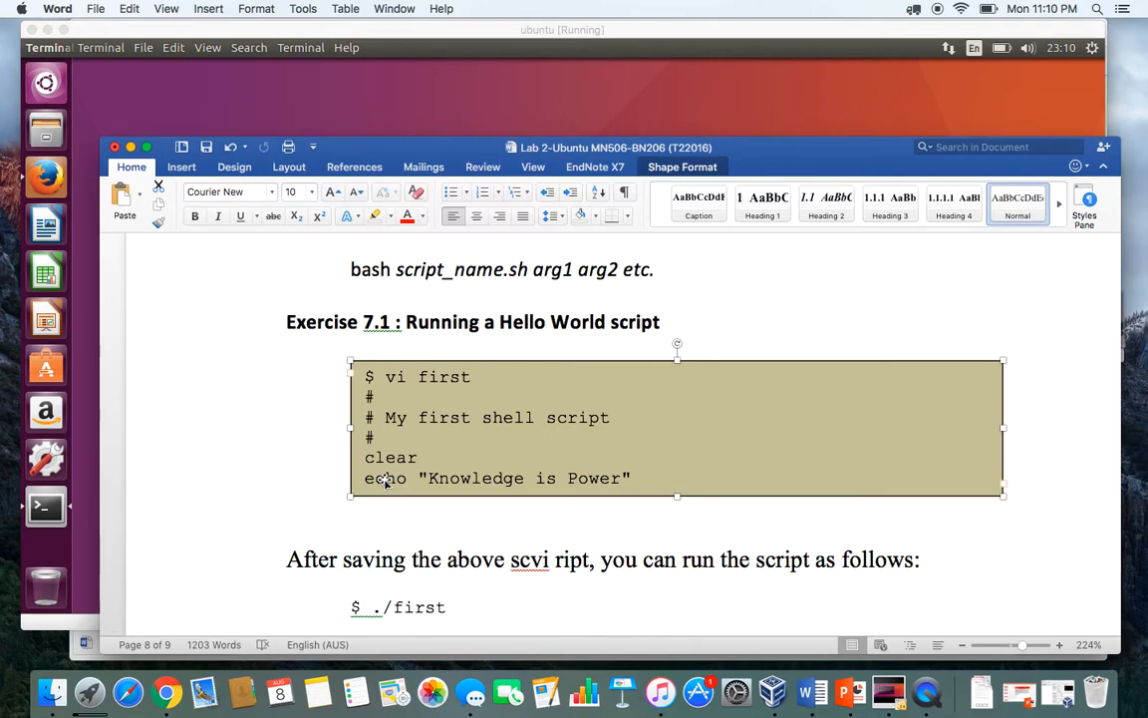
mouse_move(421, 117)
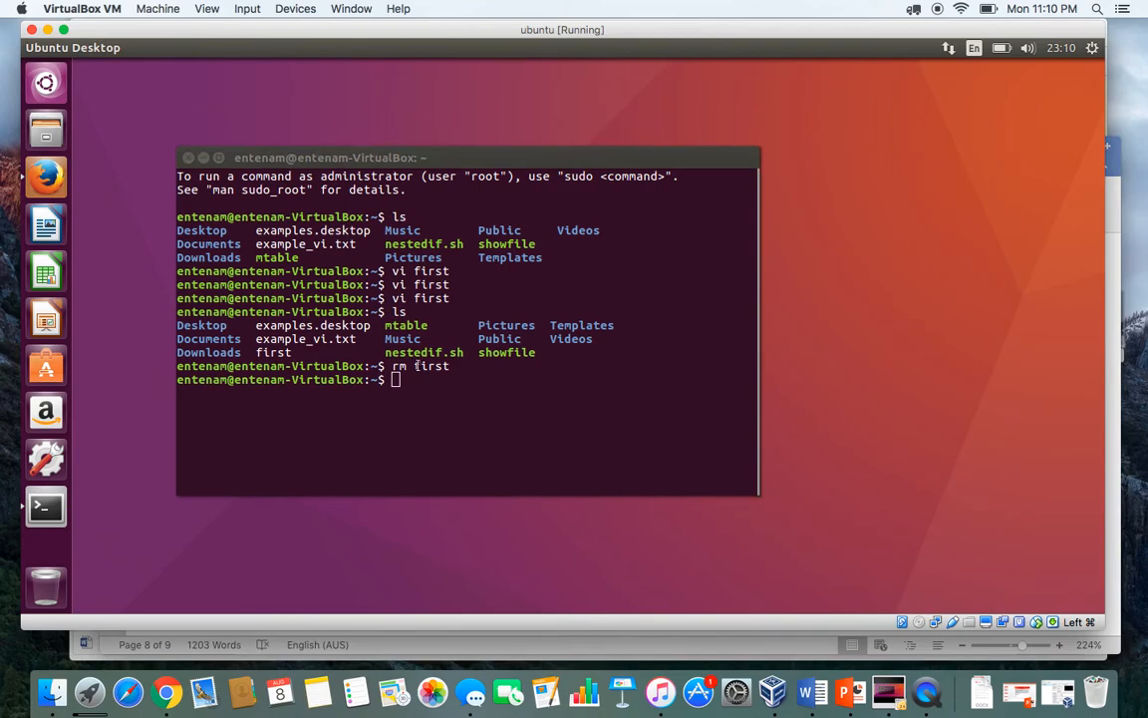
type("vi")
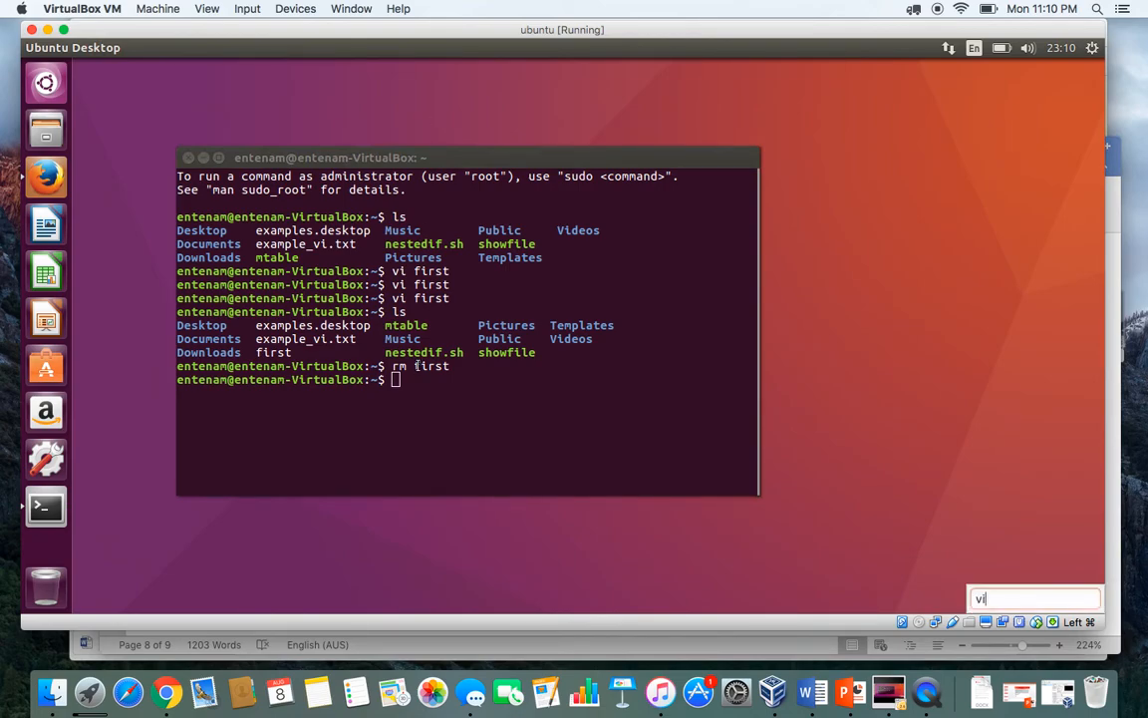
type("vi")
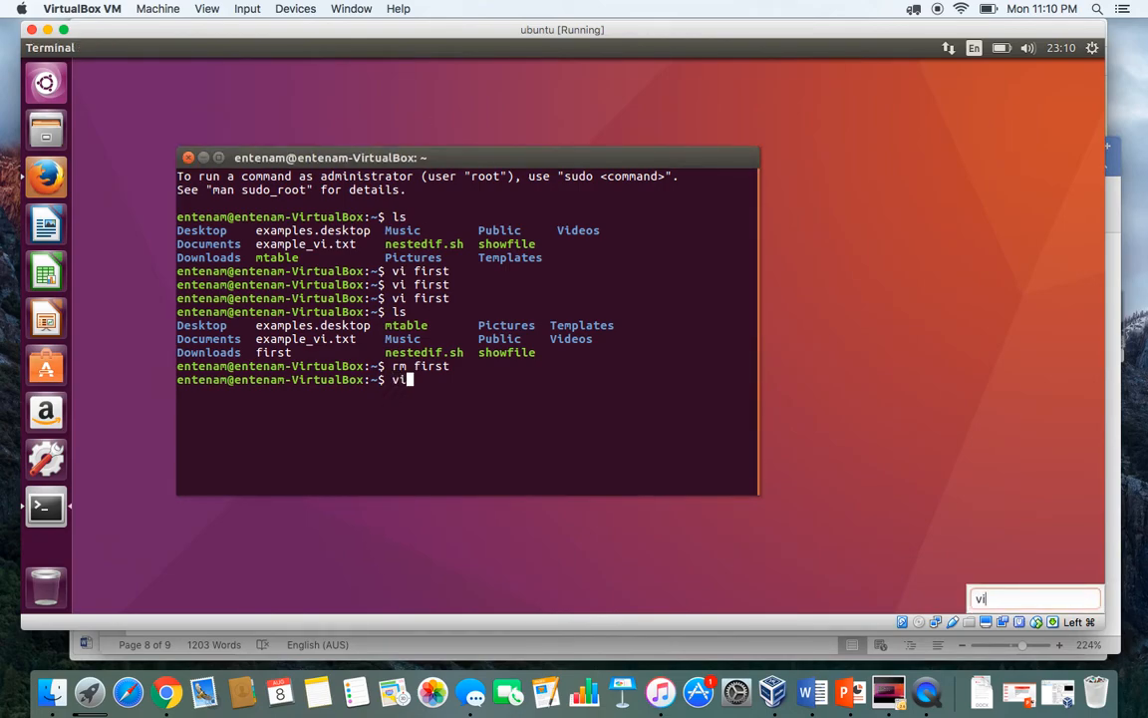
type("first")
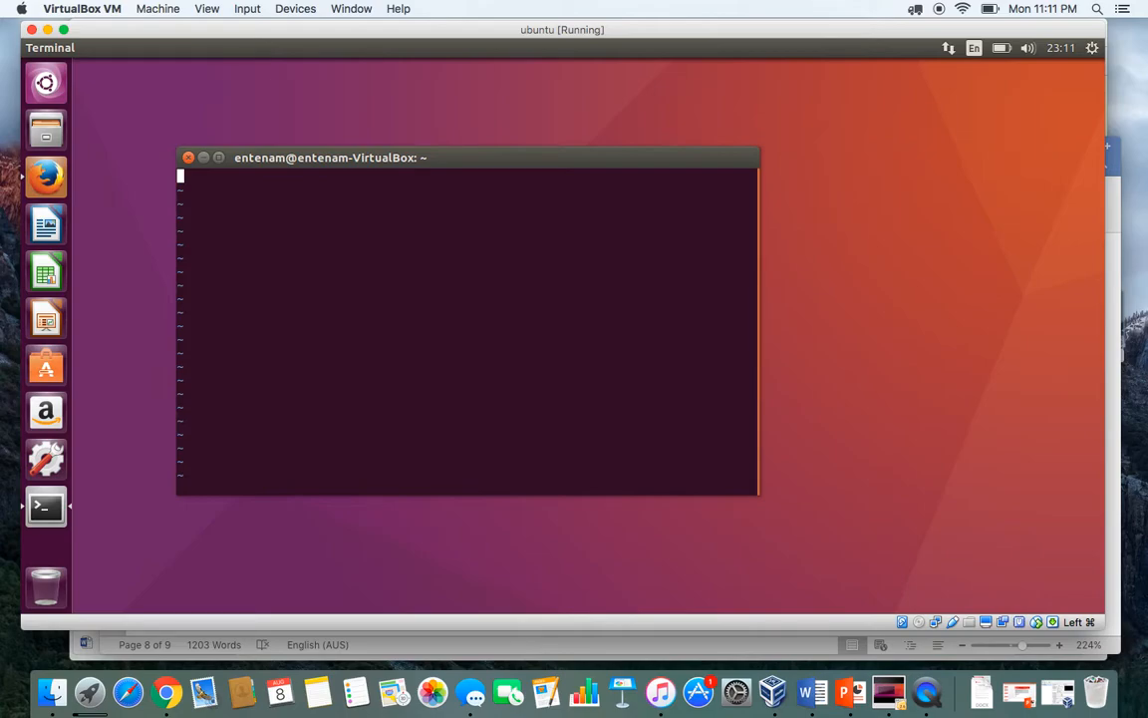
Write clear and echo "Knowledge is Power" into first, then save and quit vi.
type("c")
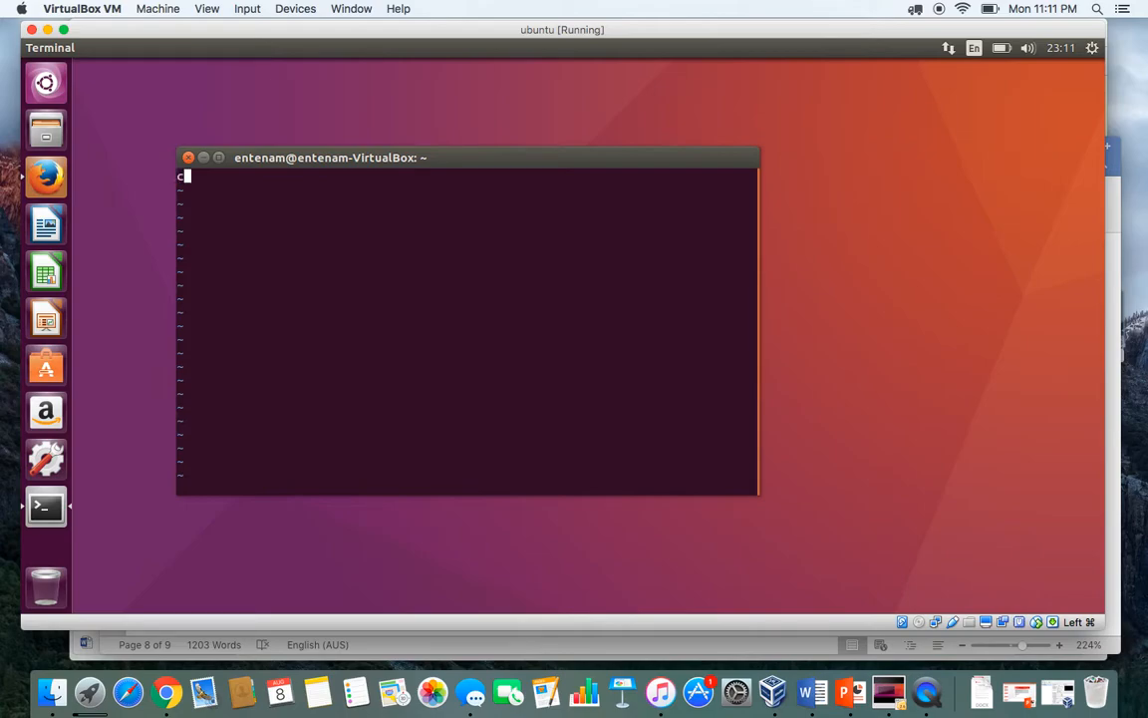
type("lear")
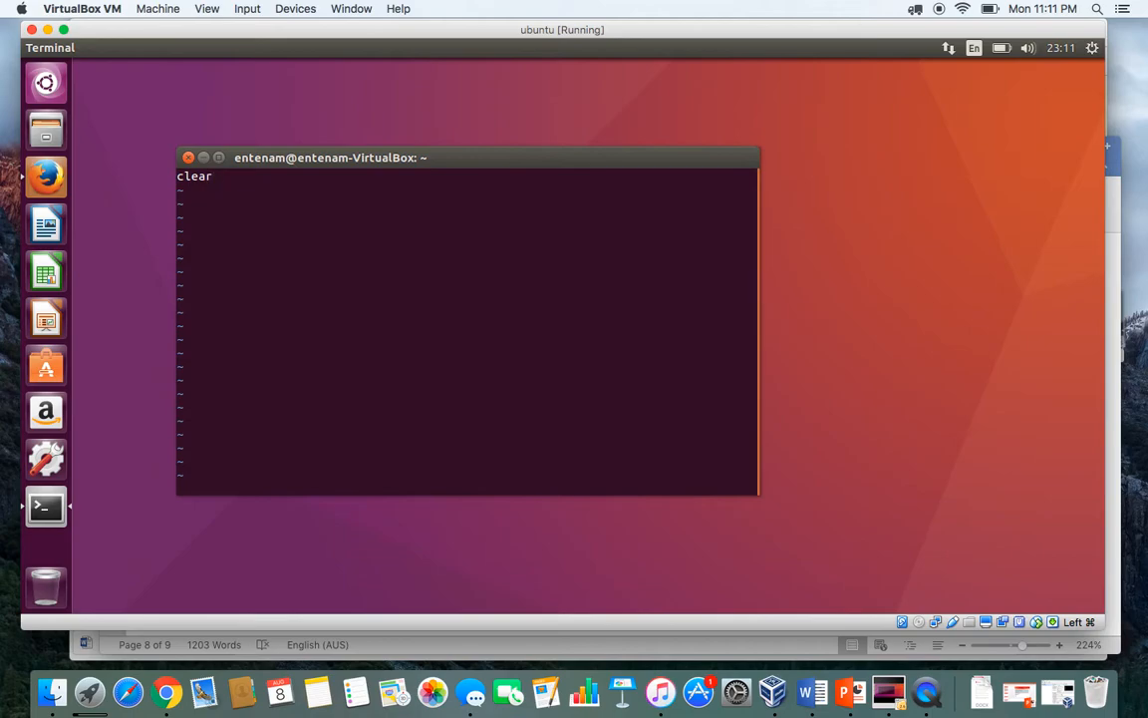
type("e")
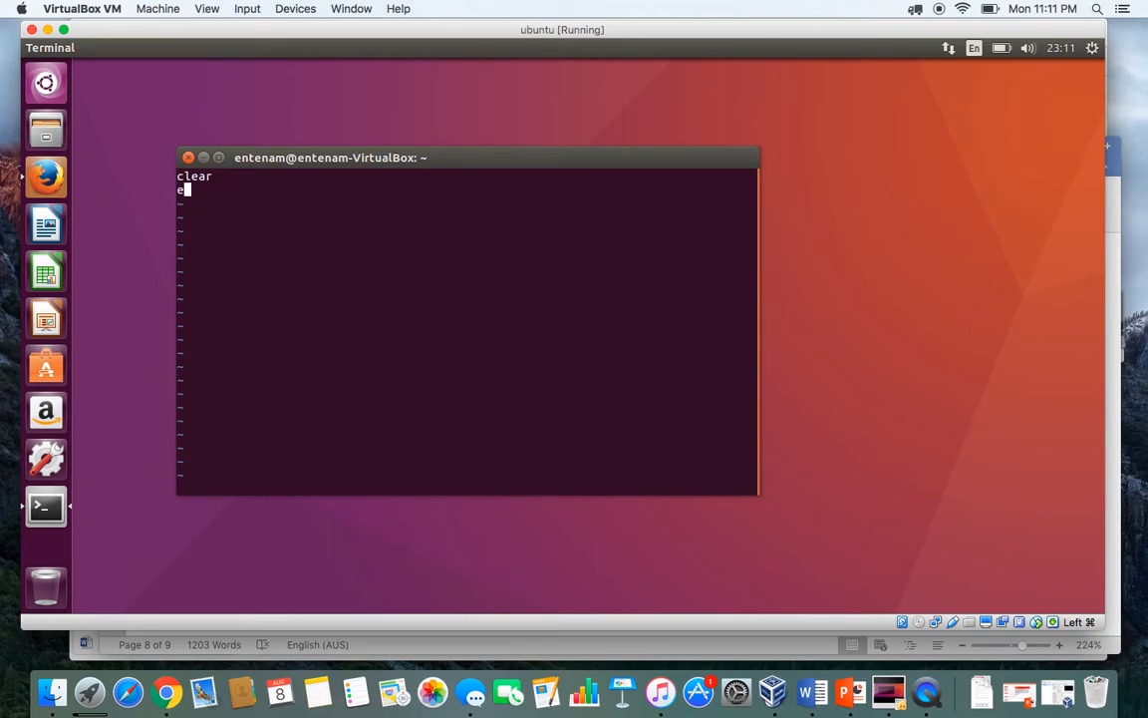
type("cho")
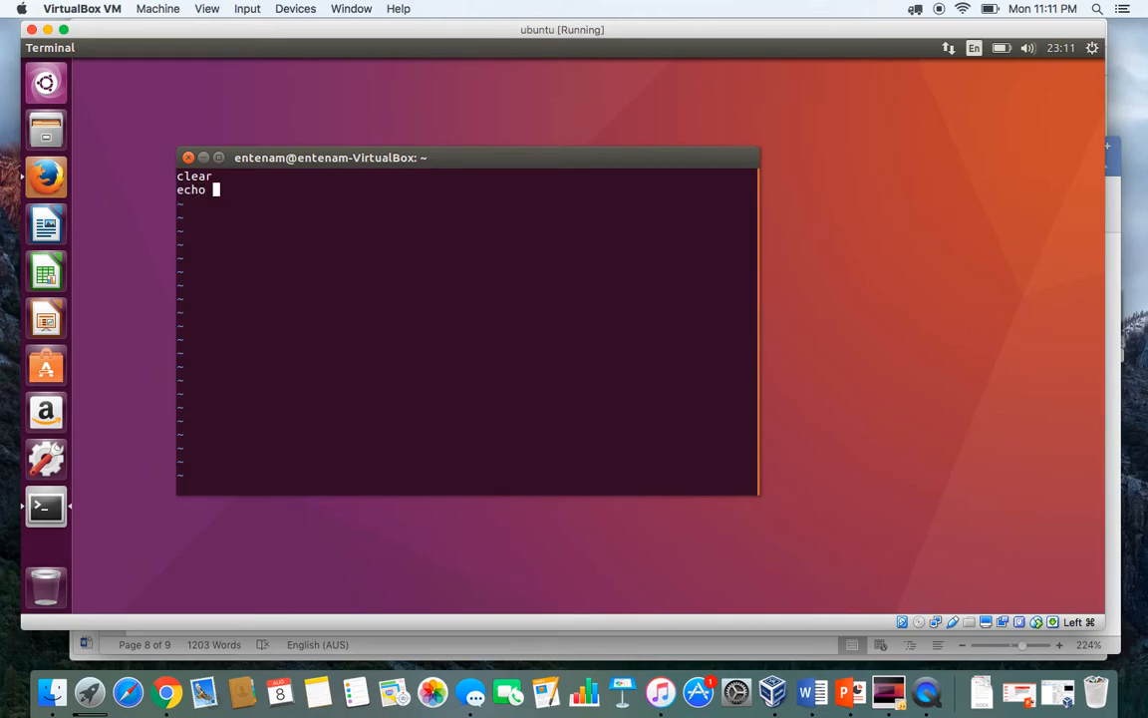
type("\"")
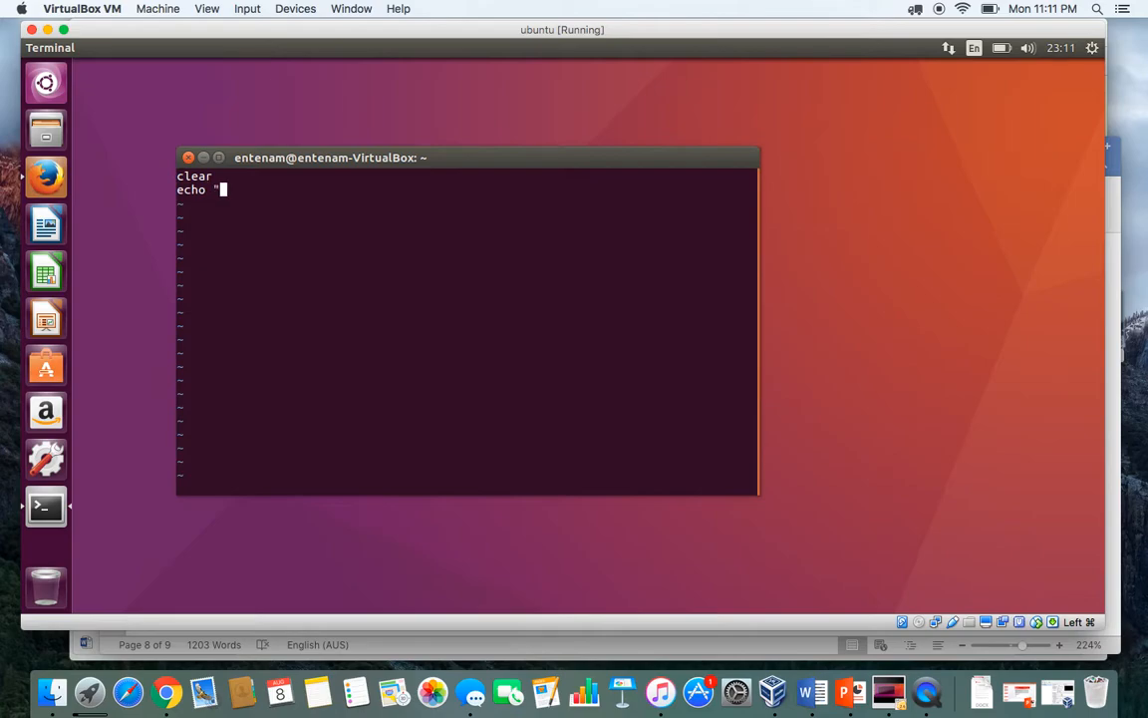
type("Kno")
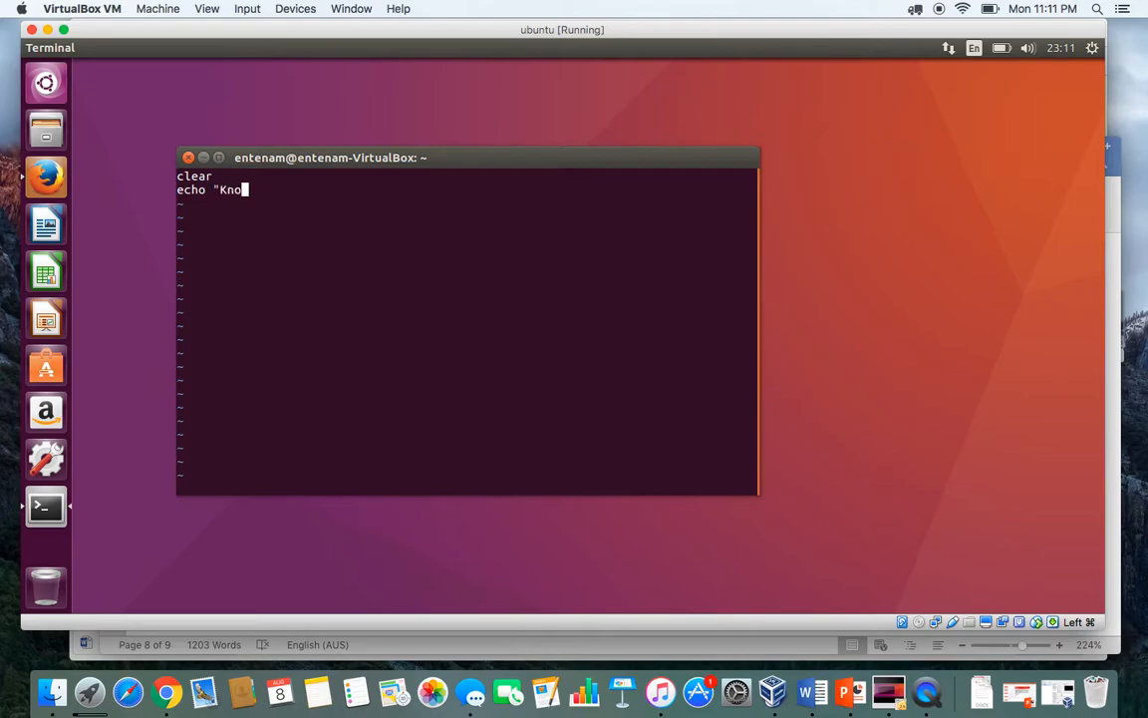
type("wledge is")
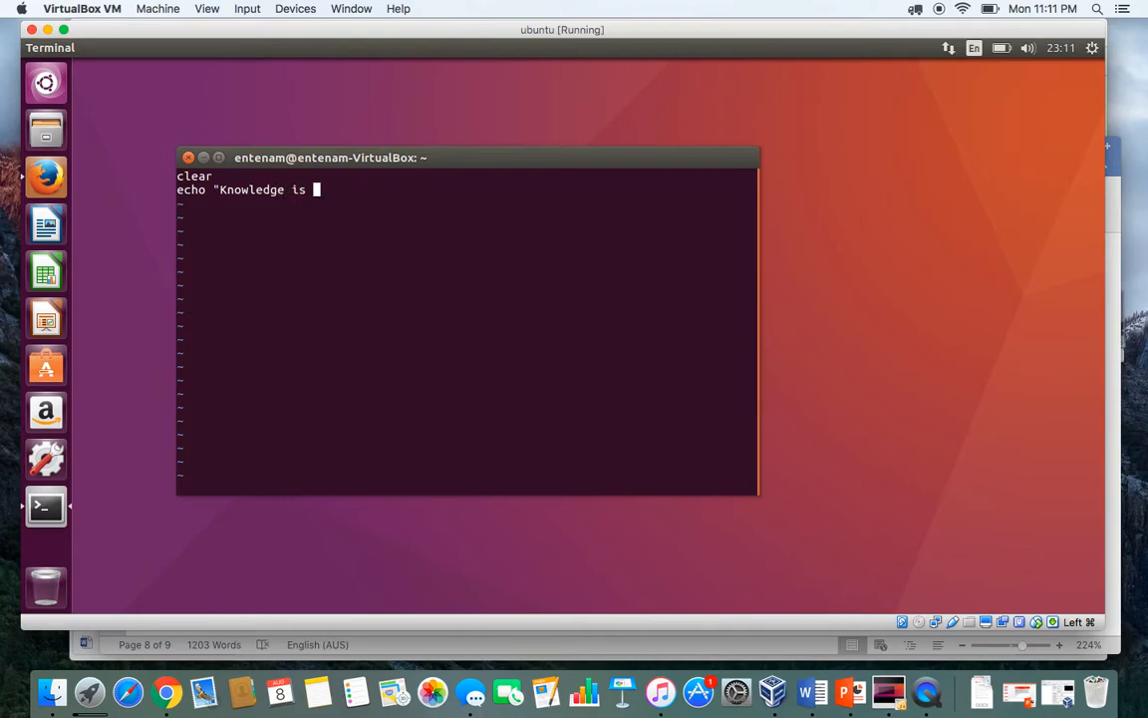
type("Power")
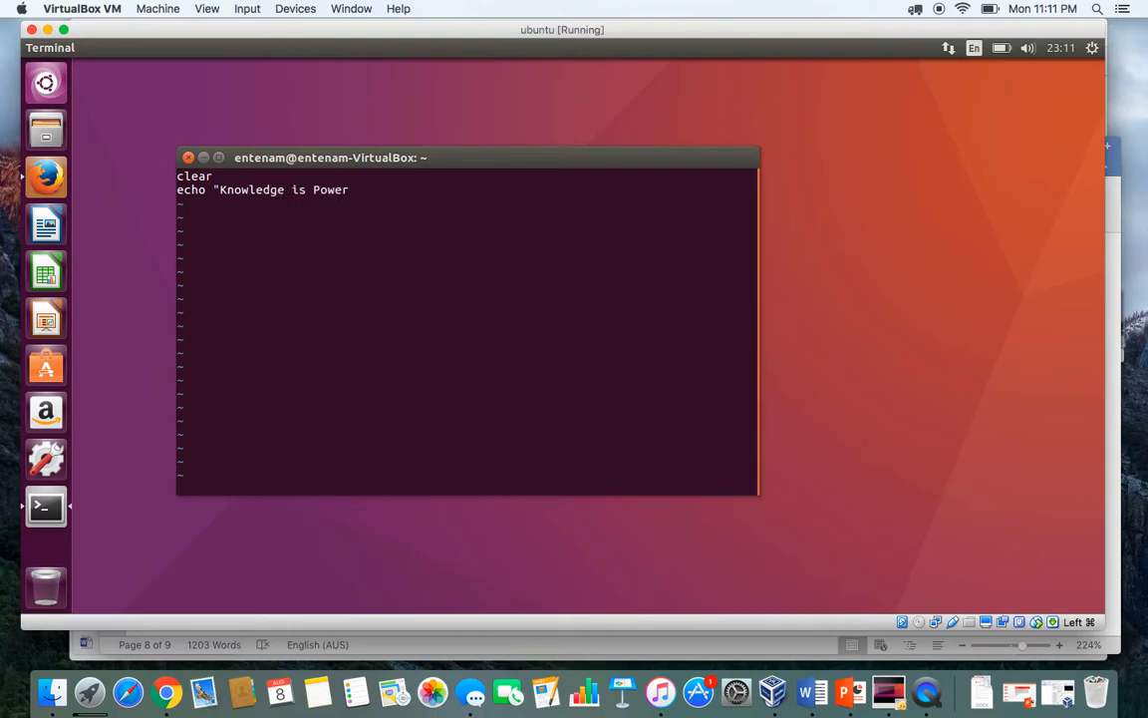
type("\";")
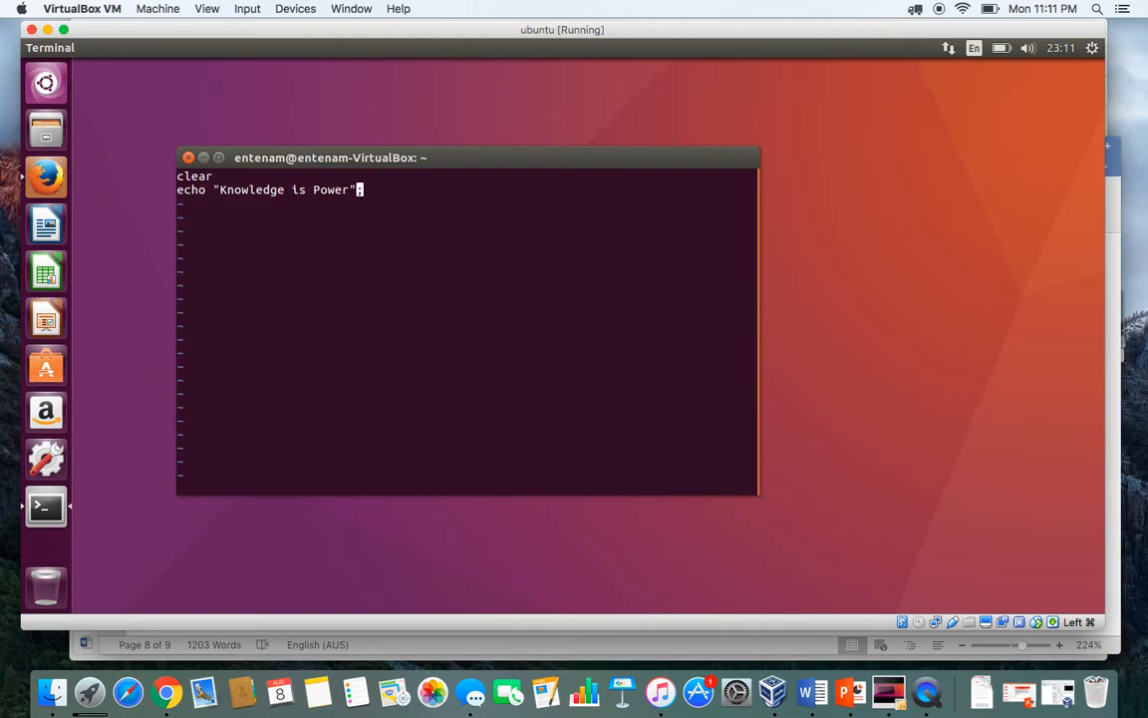
type(";")
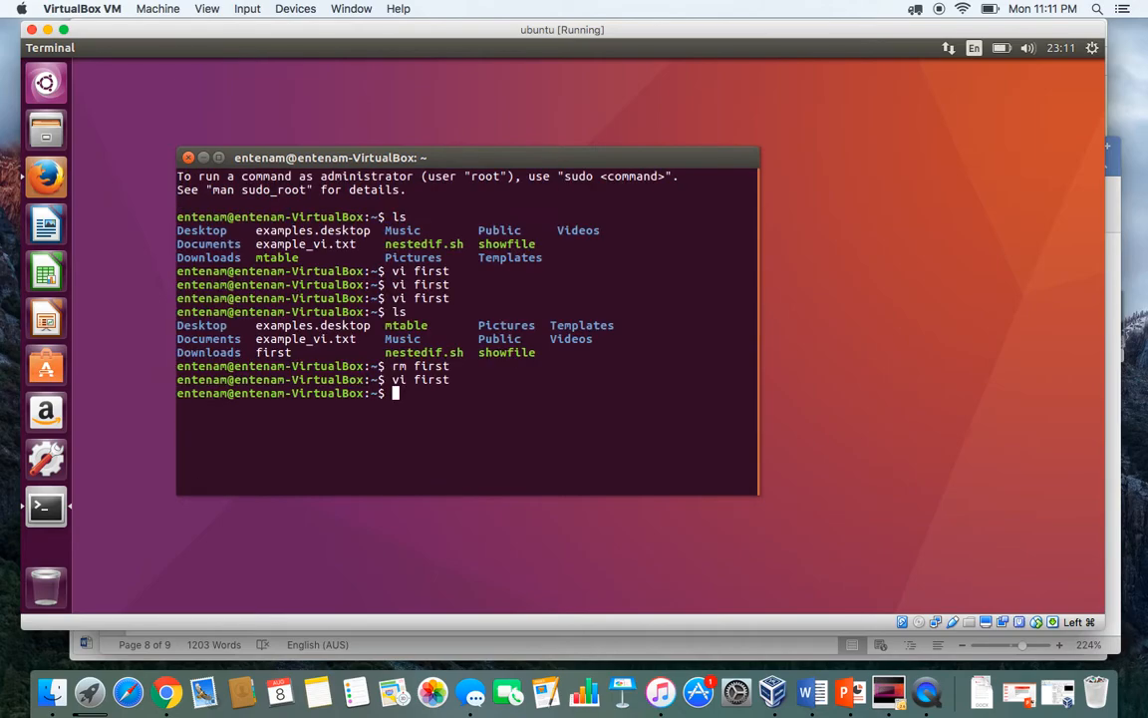
List the files, give first 755 permissions, and run ./first to print Knowledge is Power.
type("ls")
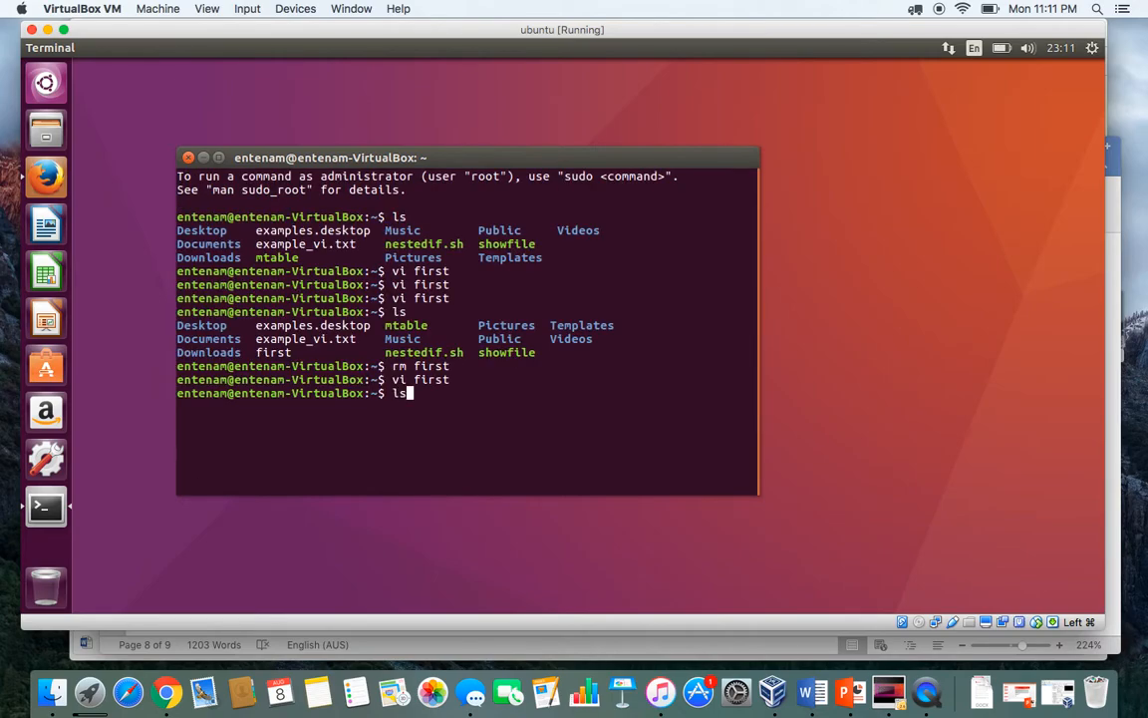
key("Return")
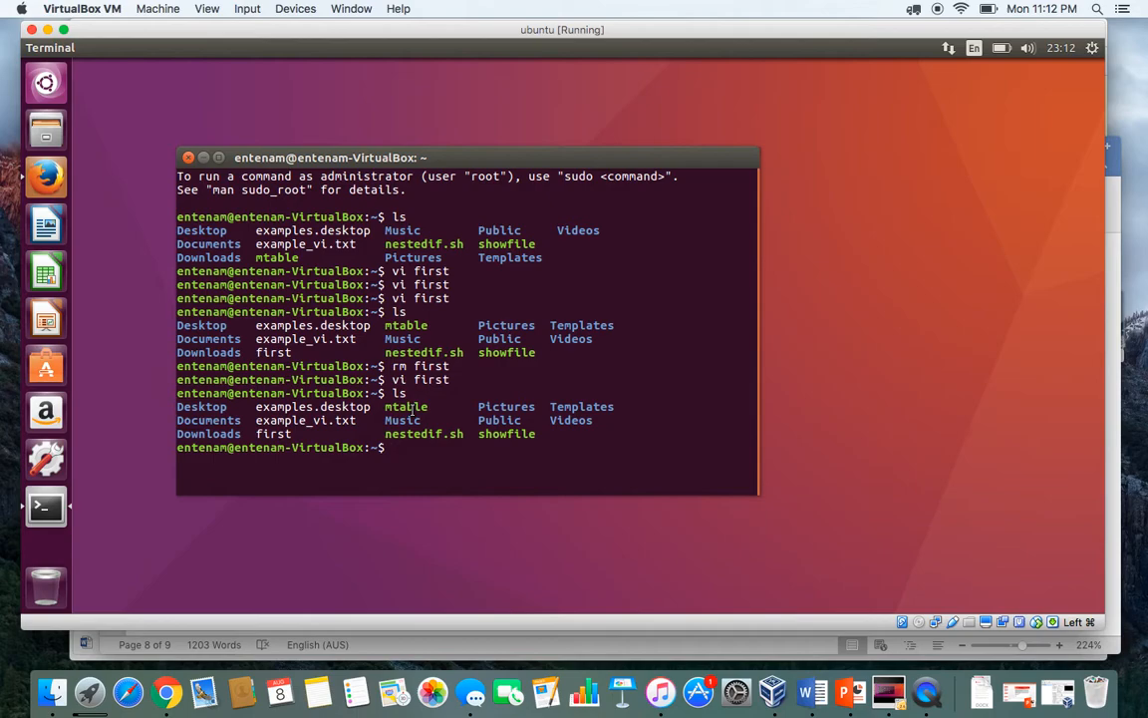
type("chmod")
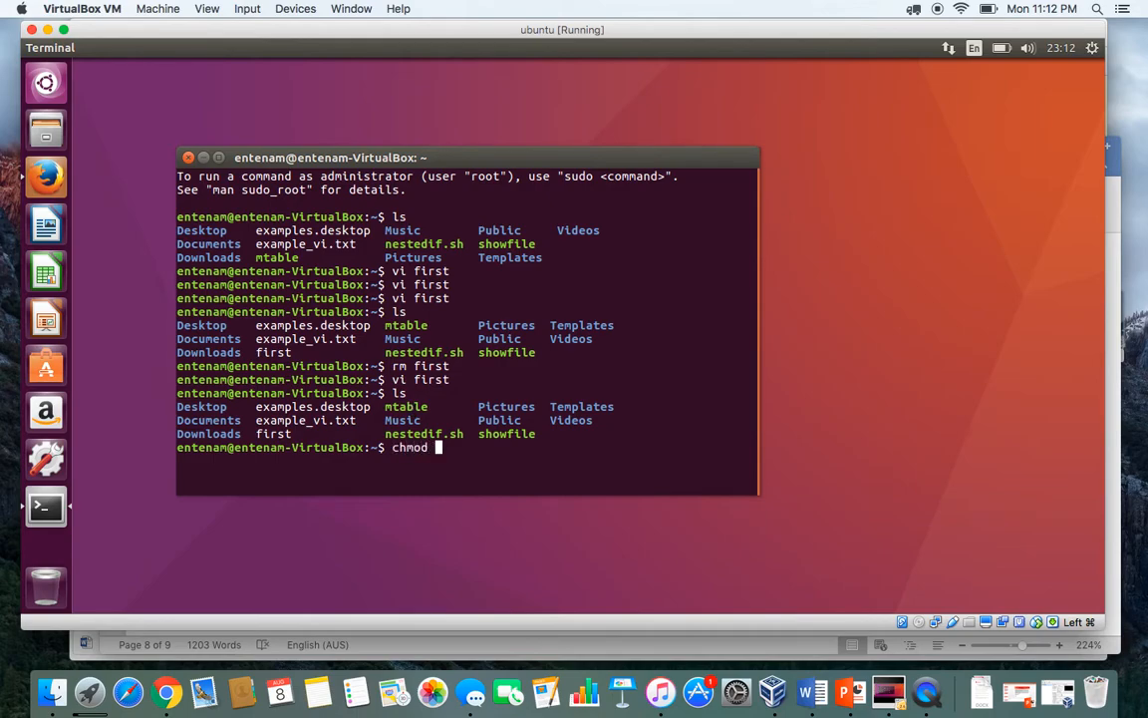
type("755")
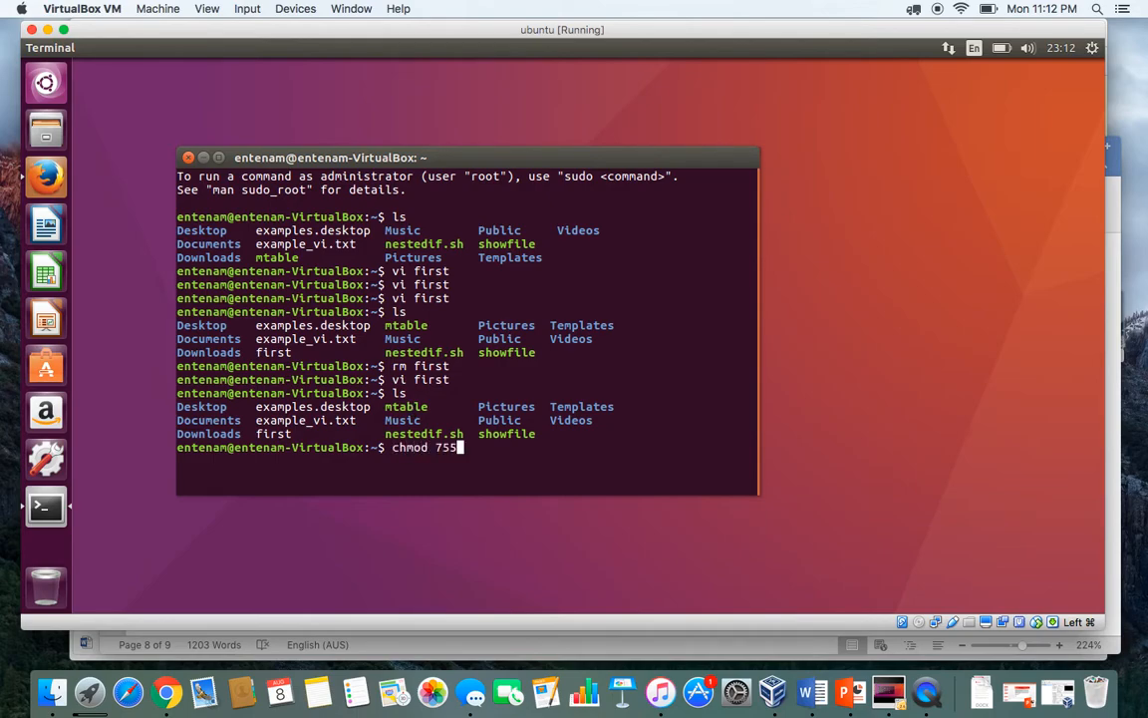
type("f")
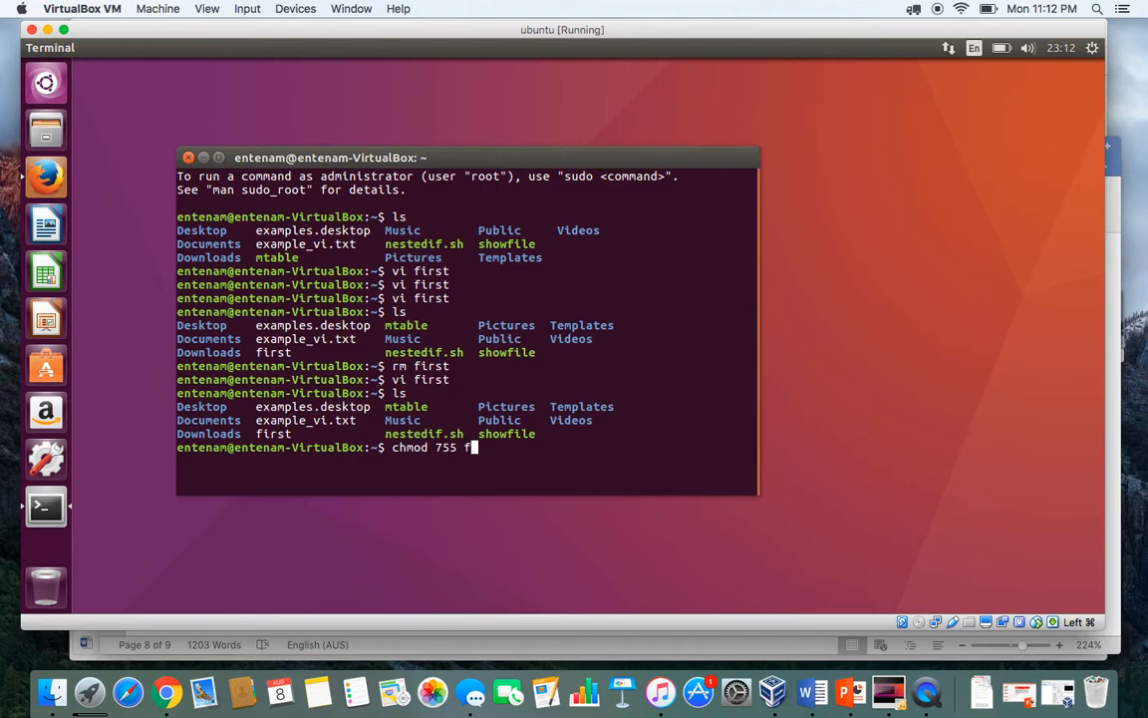
type("irst")
type("ls")
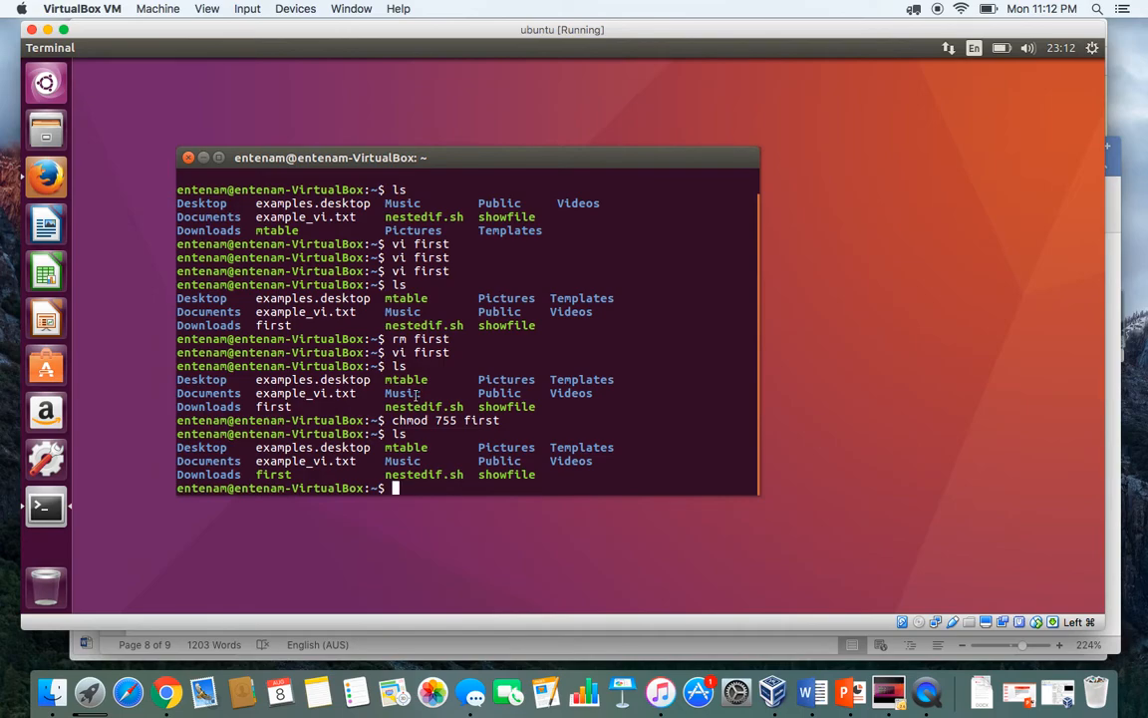
type("./fi")
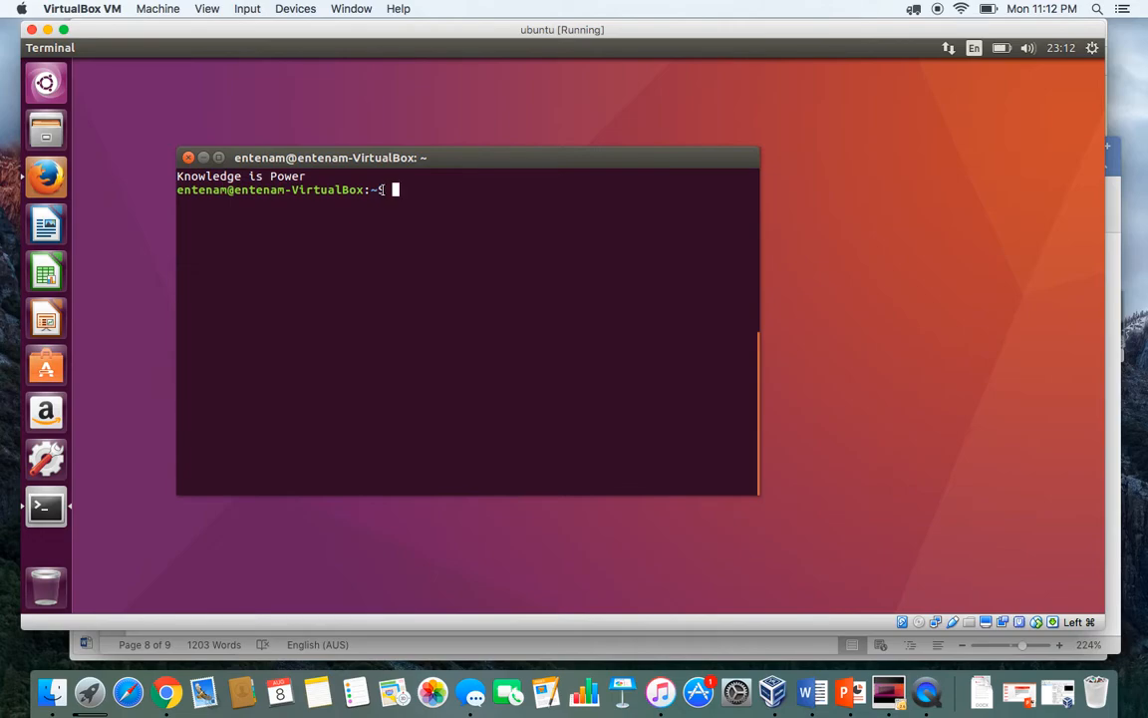
type("./first")
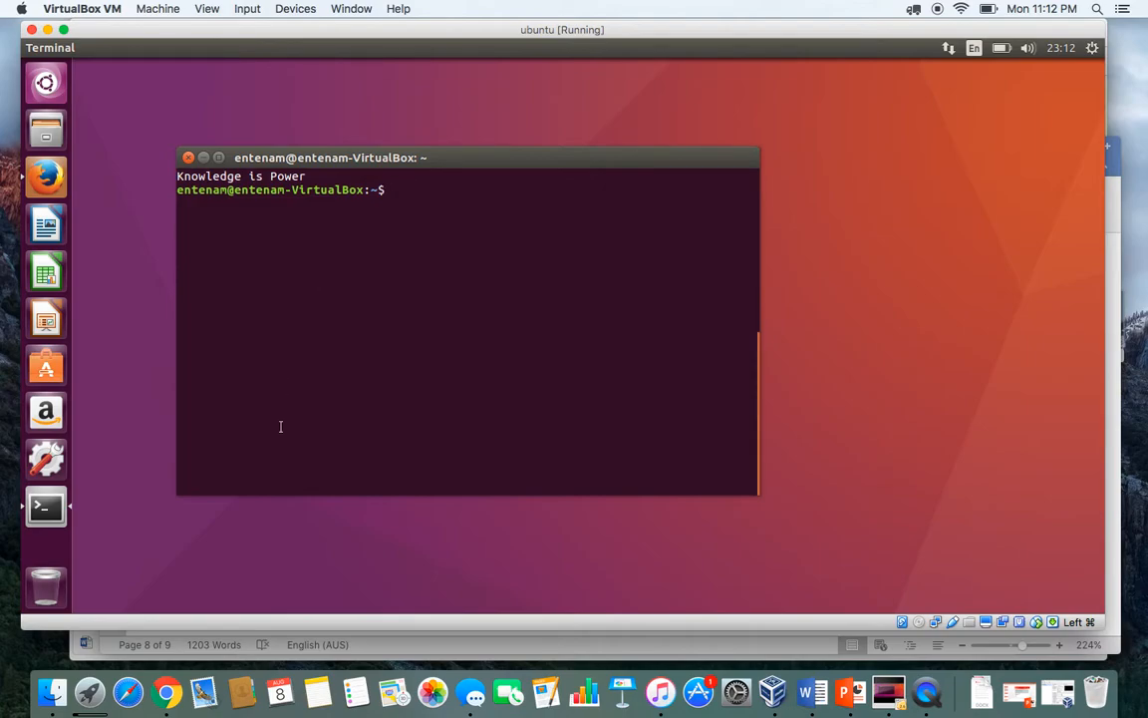
mouse_move(812, 691)
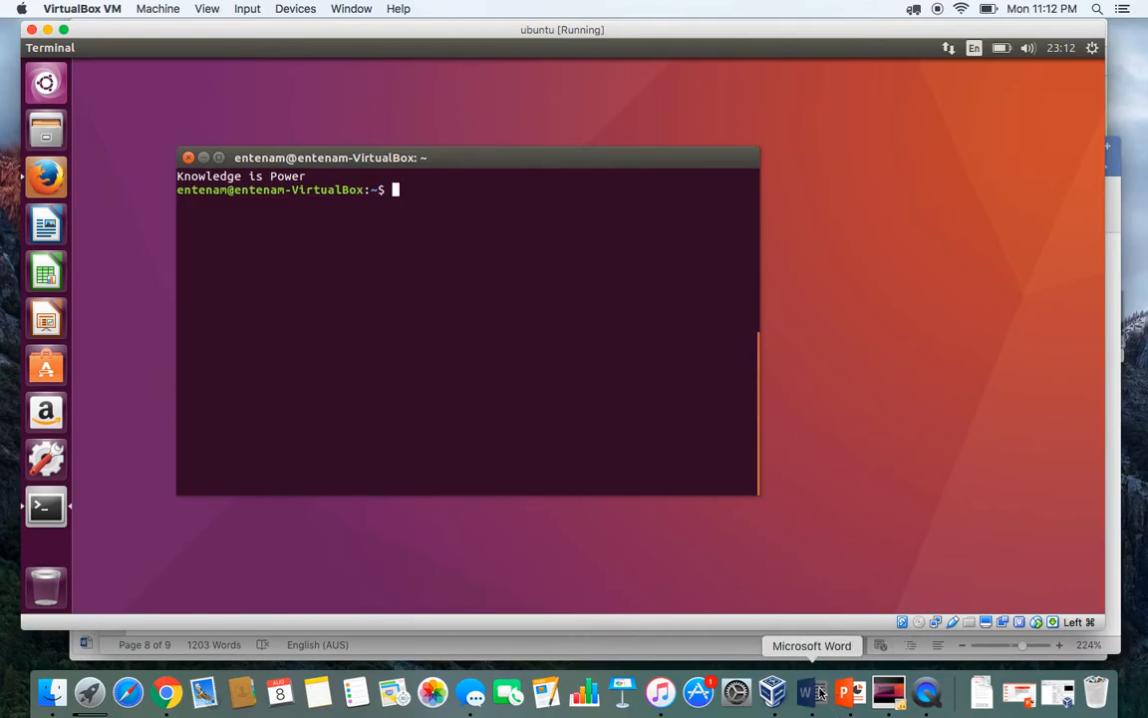
Bring Word forward and scroll to Exercise 7.2's script1.sh positional-parameters script.
left_click(812, 690)
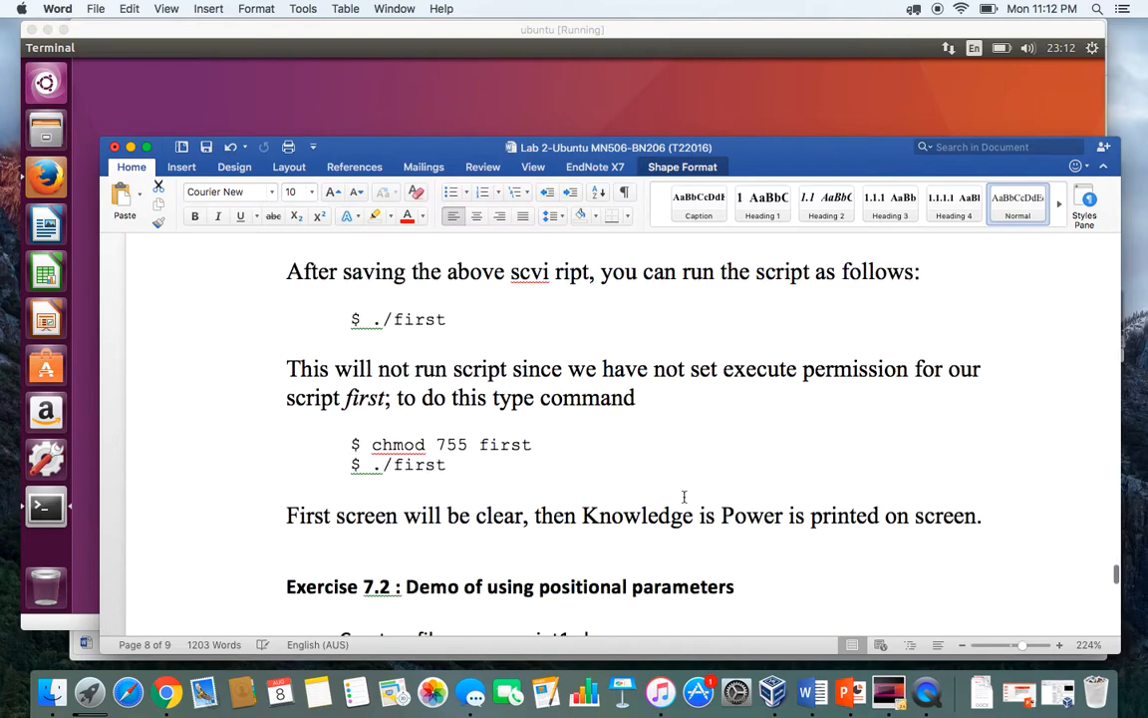
scroll("down", 3)
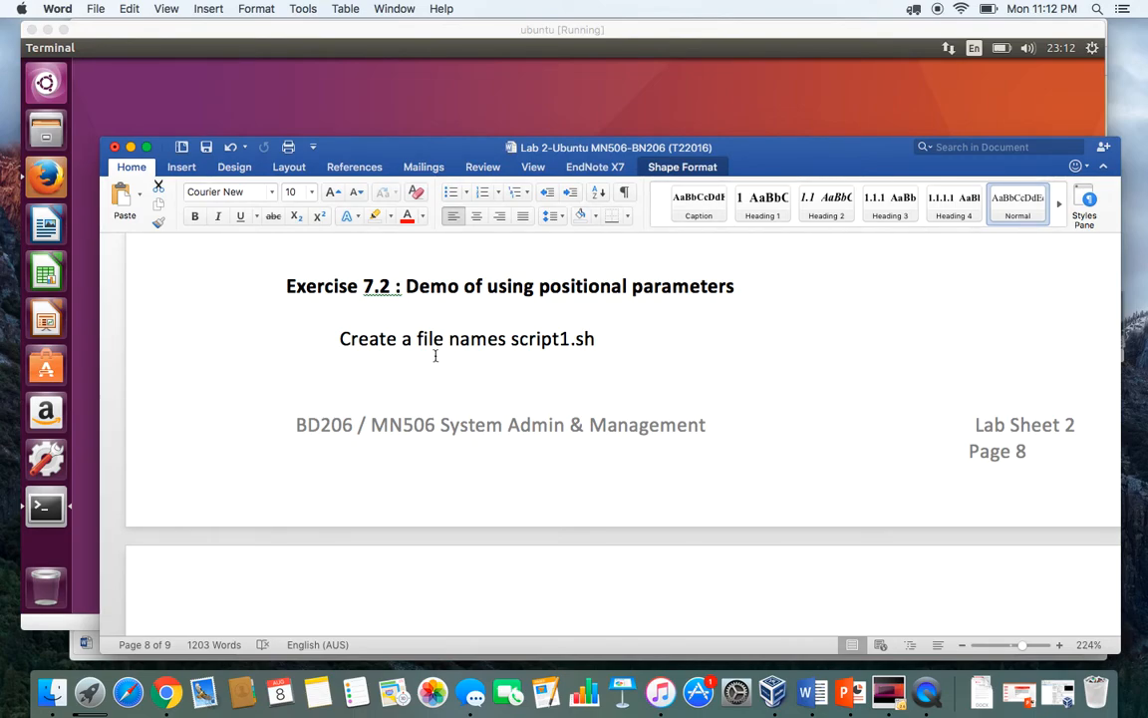
mouse_move(604, 360)
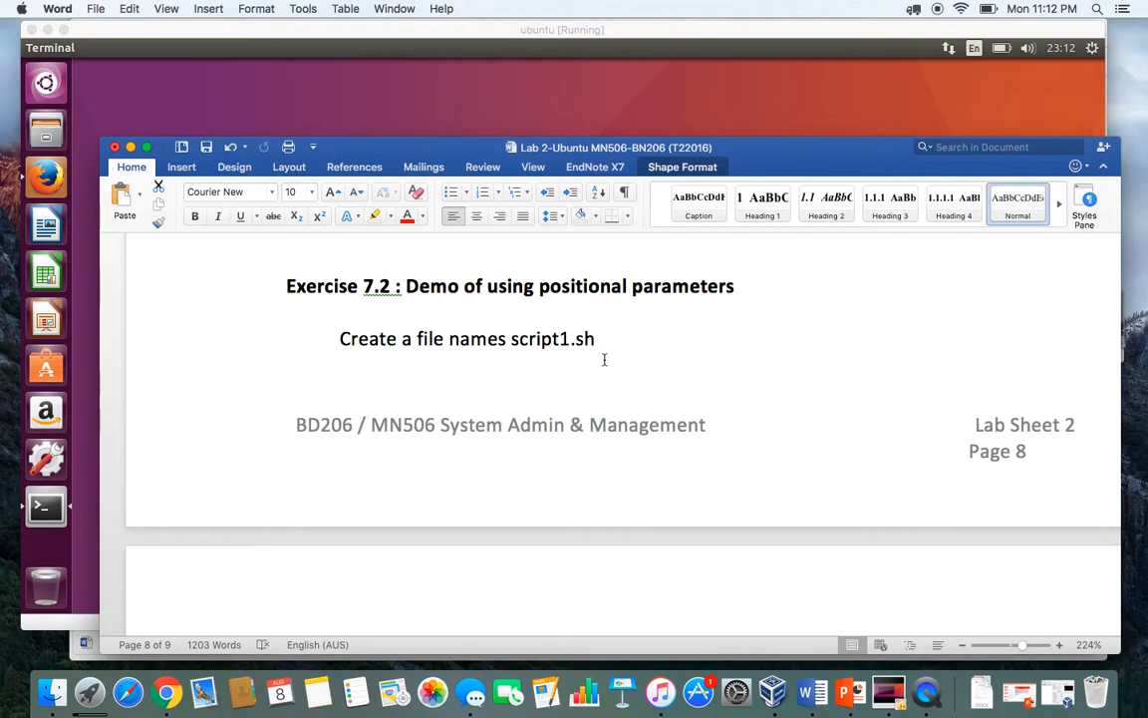
scroll("down", 3)
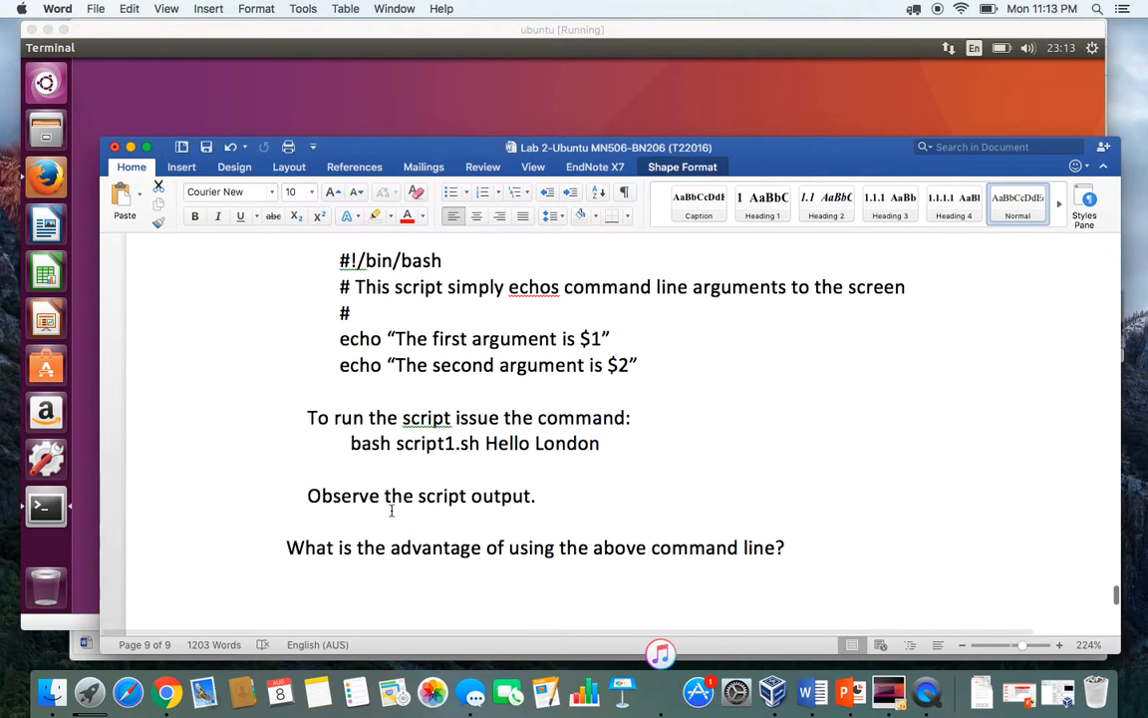
scroll("down", 3)
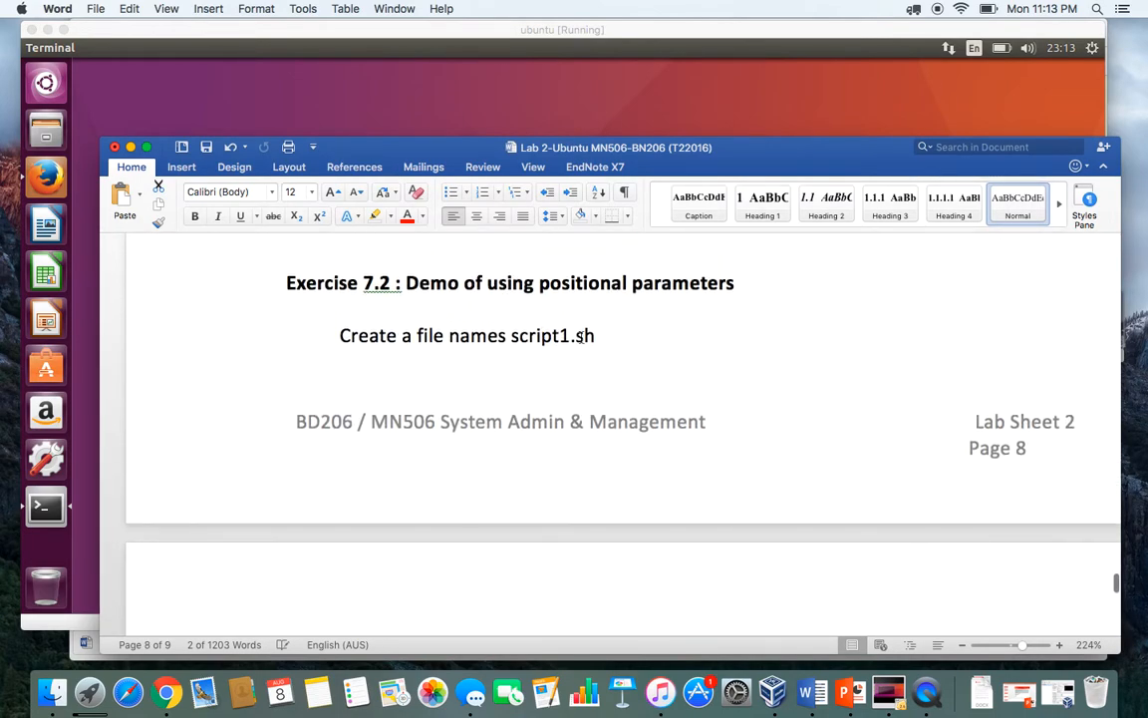
scroll("down", 3)
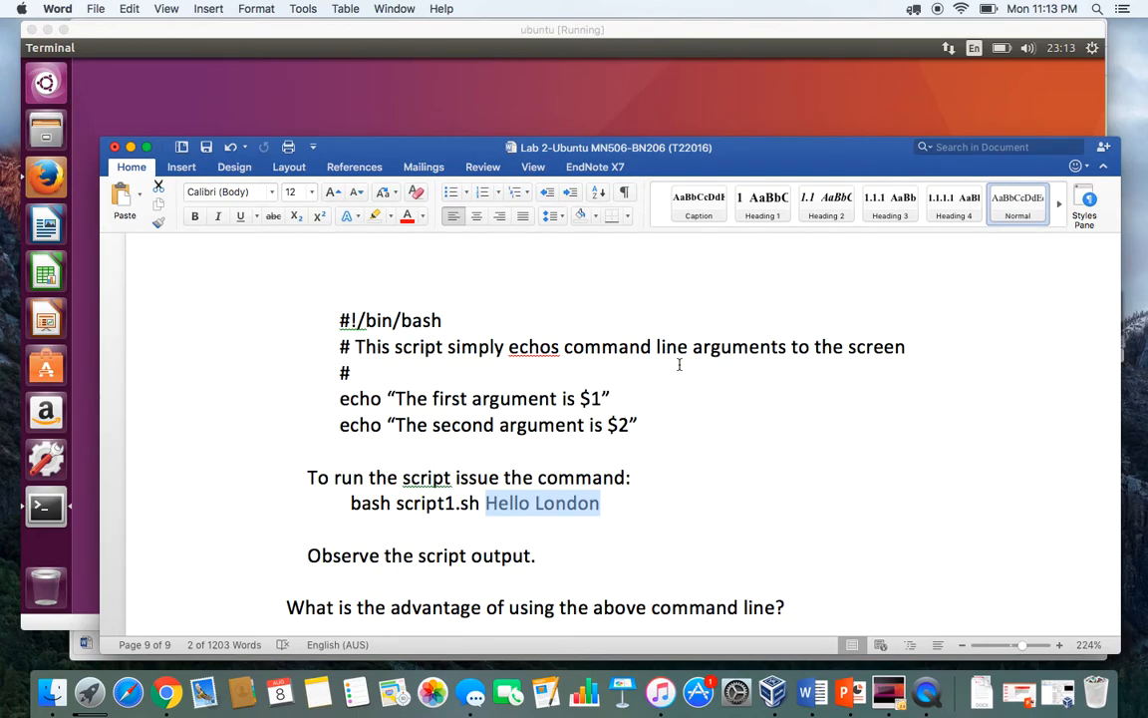
mouse_move(427, 570)
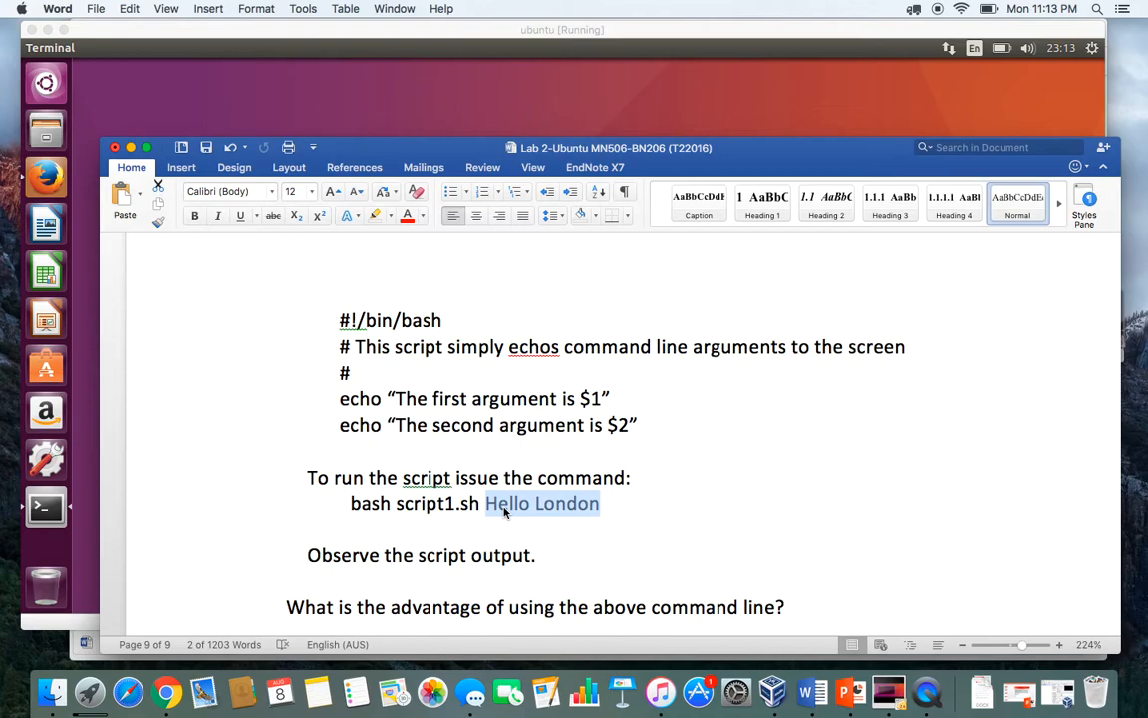
mouse_move(545, 51)
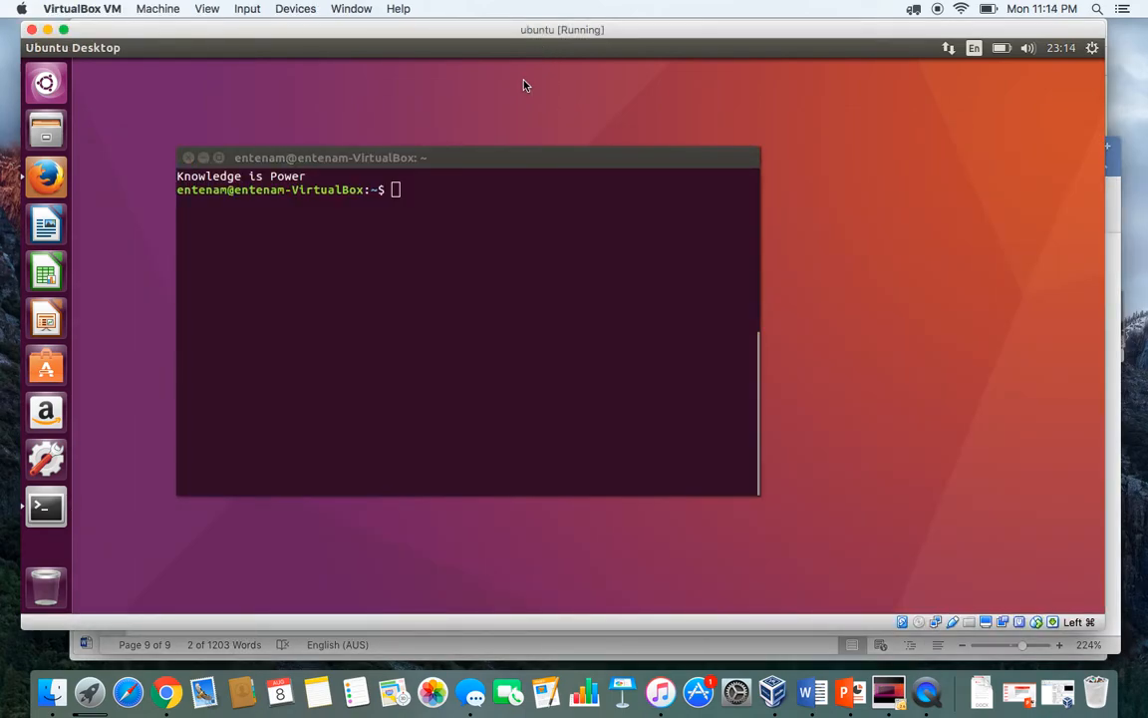
Launch vi on a new, empty file named script.sh.
type("vi")
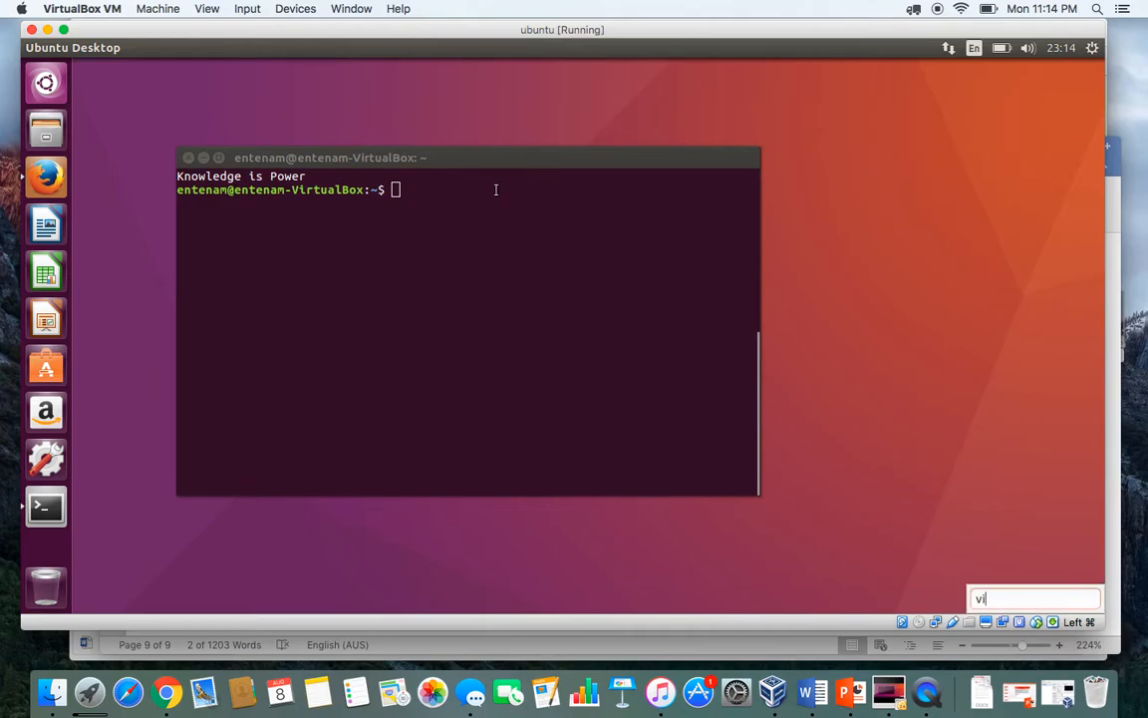
type("vi")
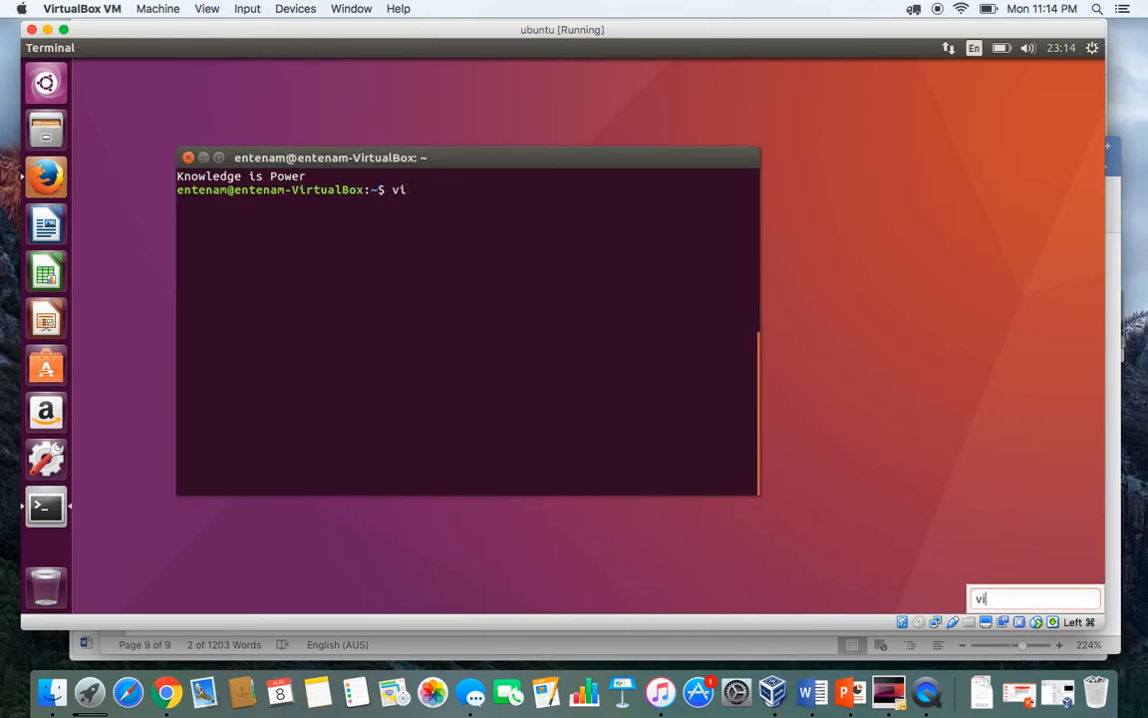
type("script")
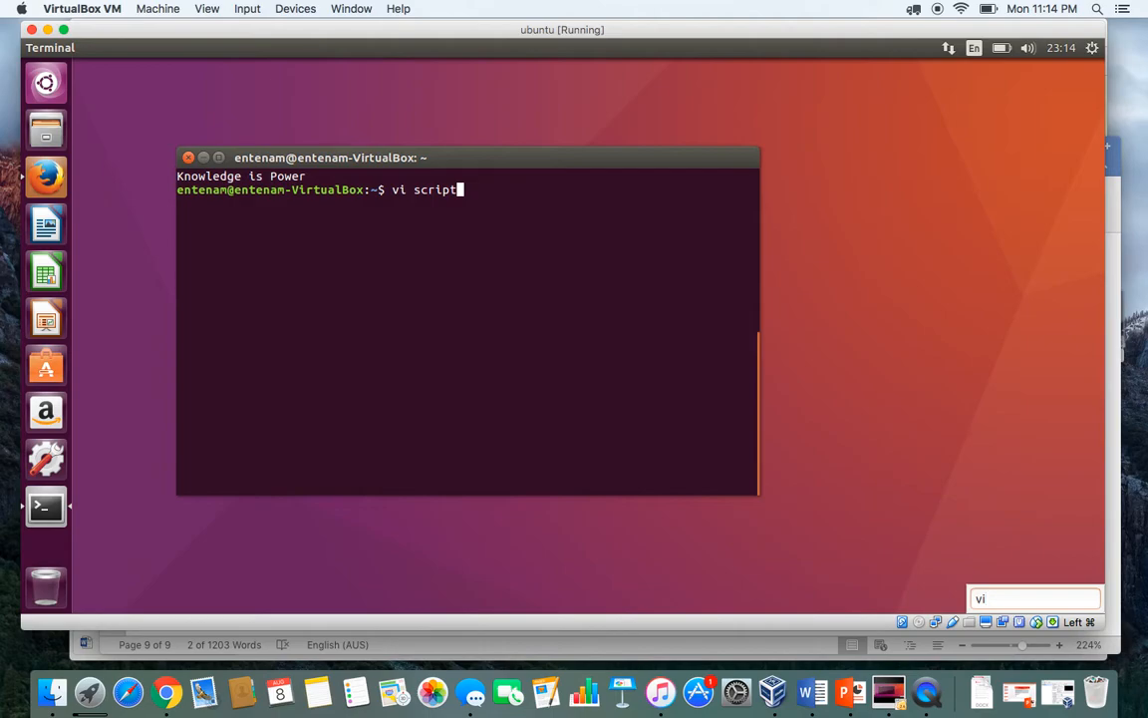
type(".")
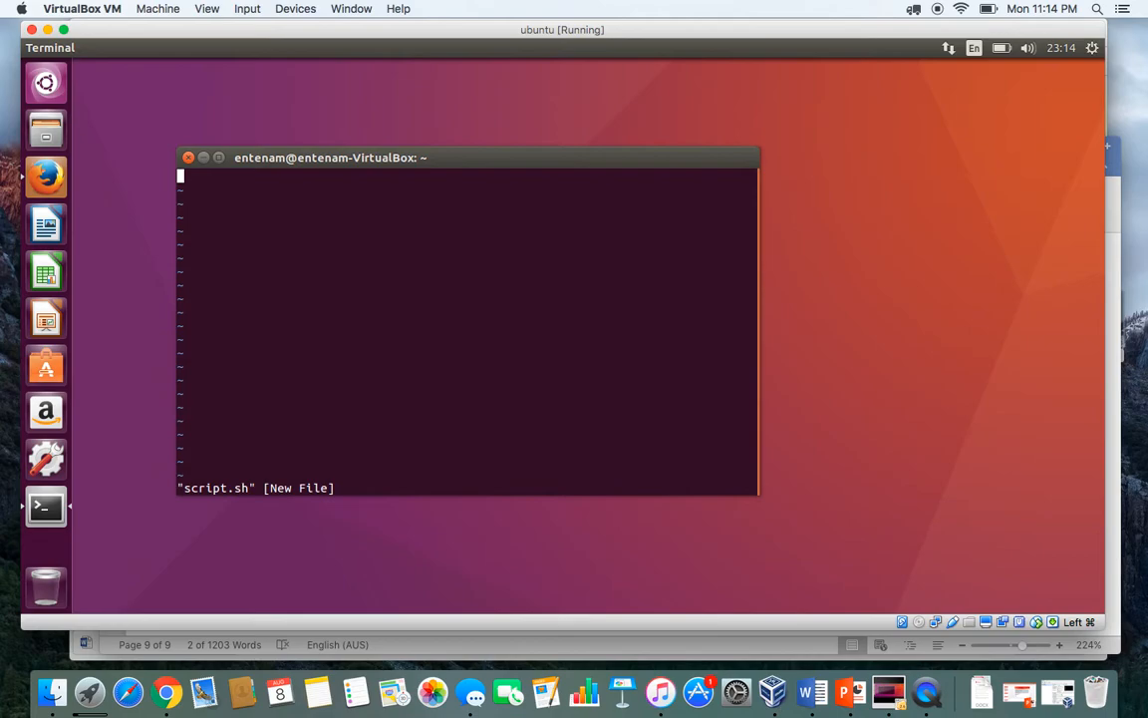
Type echo "The First Argument is $1"; as line one, fixing stray quotation marks.
type("echo")
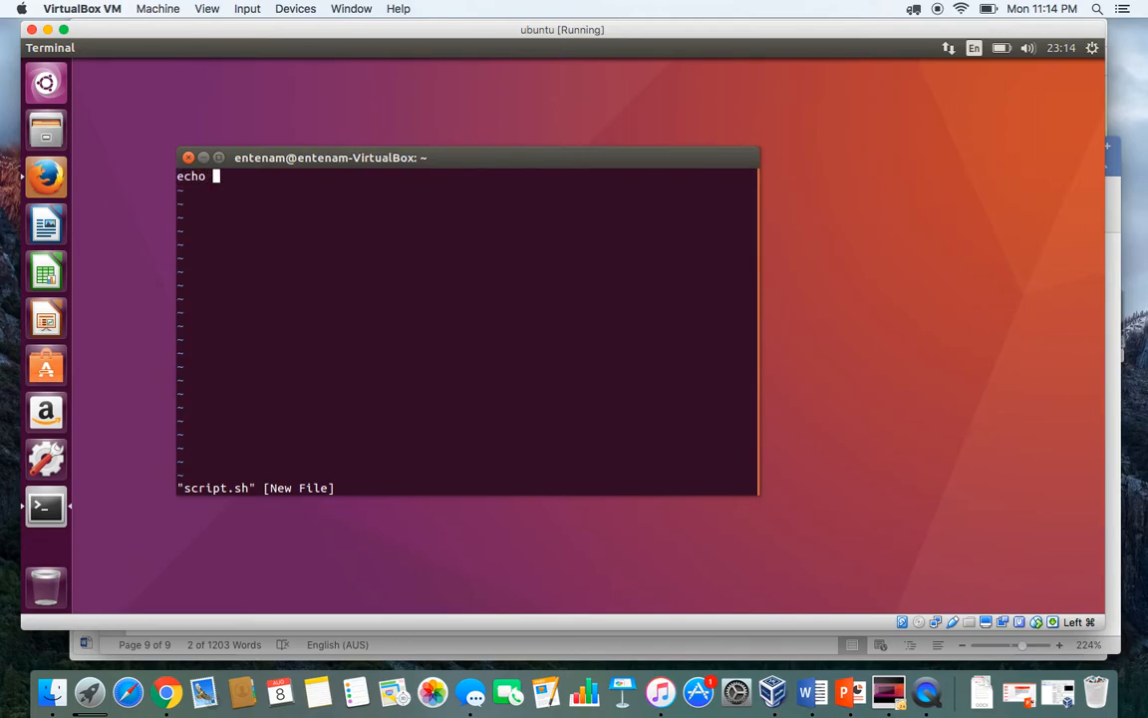
type("\"\"")
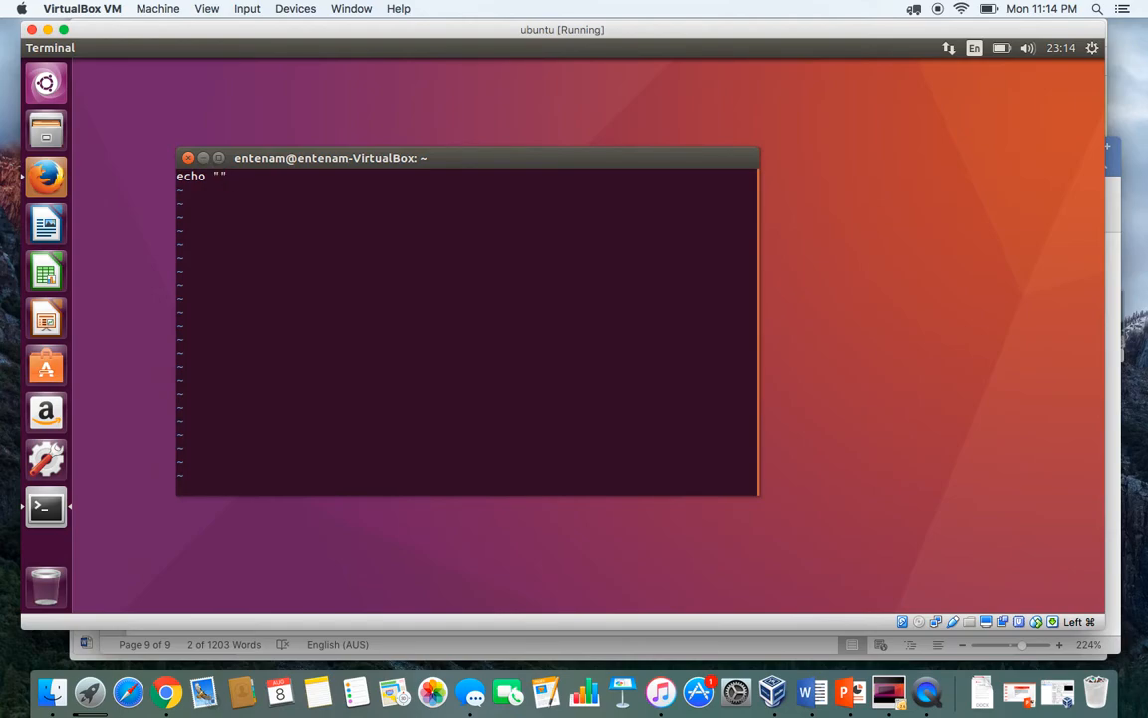
key("Backspace")
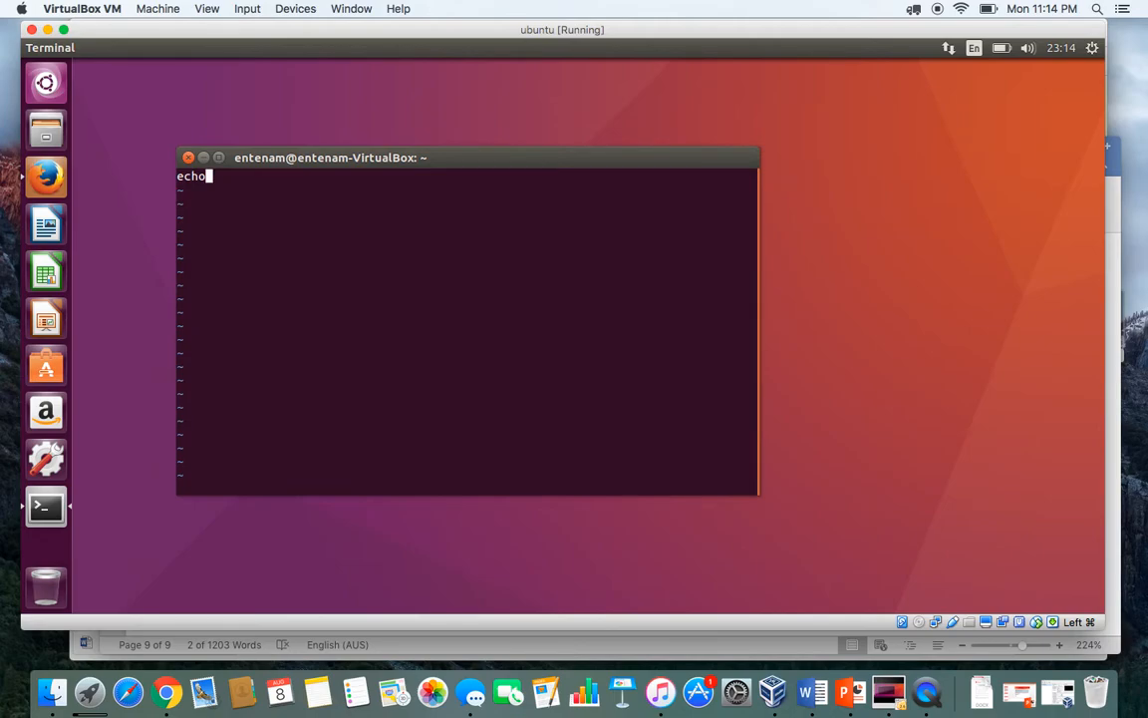
type("\" \"")
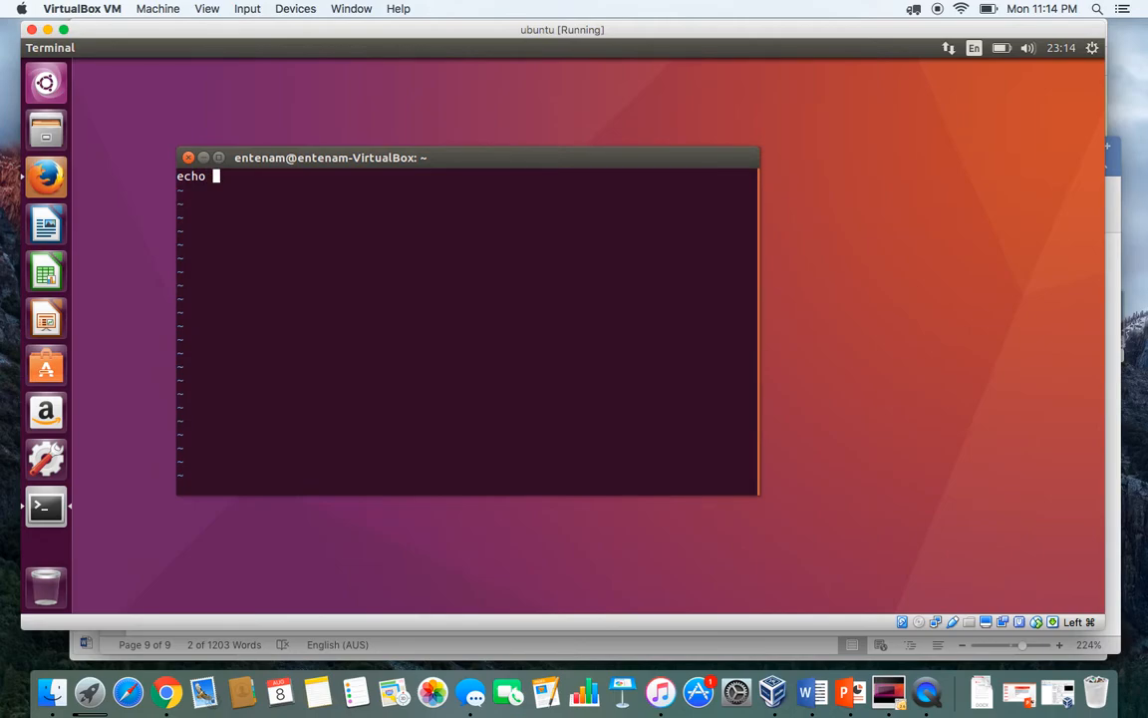
type("\"")
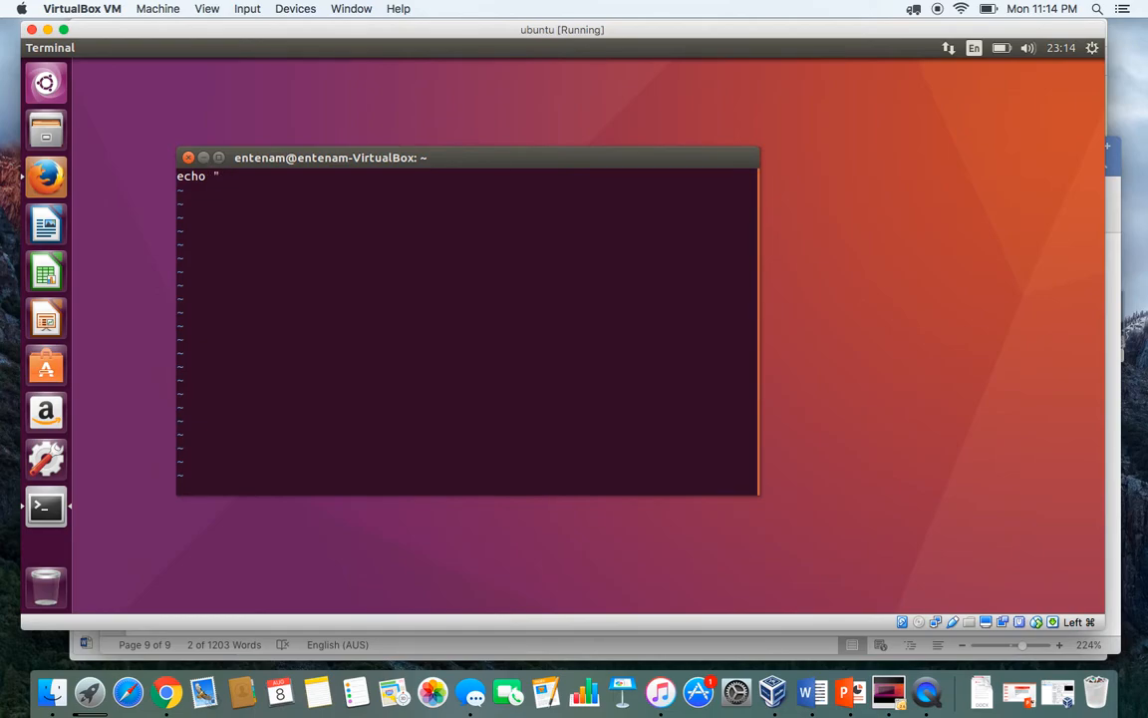
type("The First")
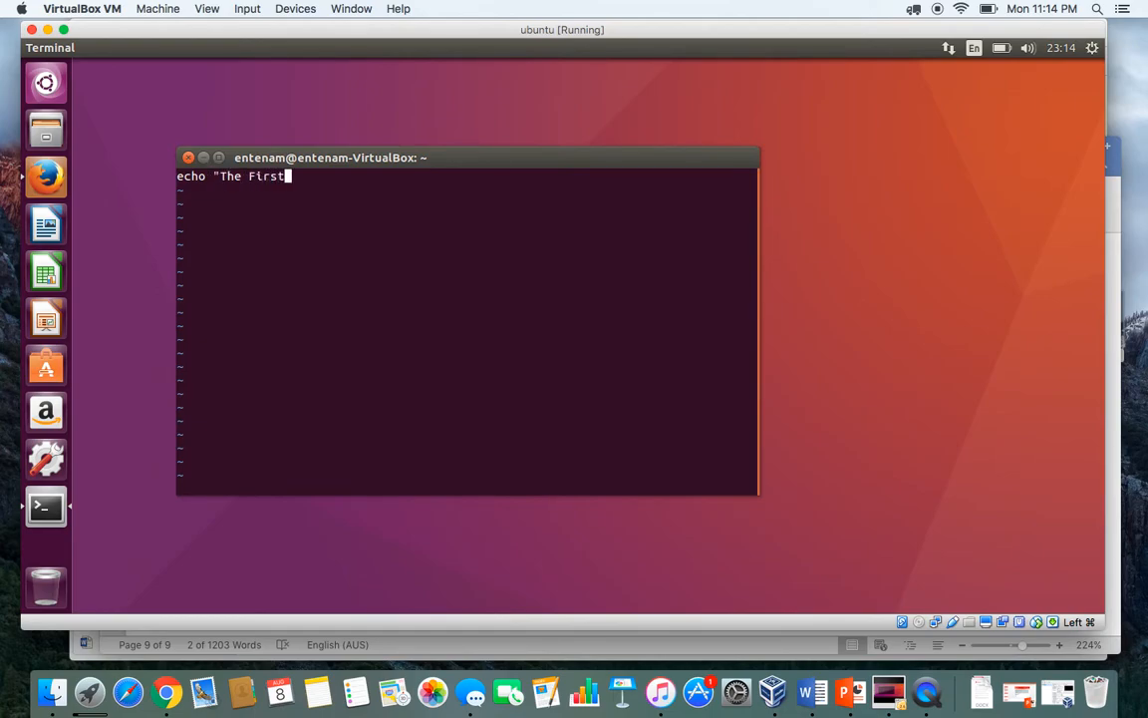
type("Argument is $")
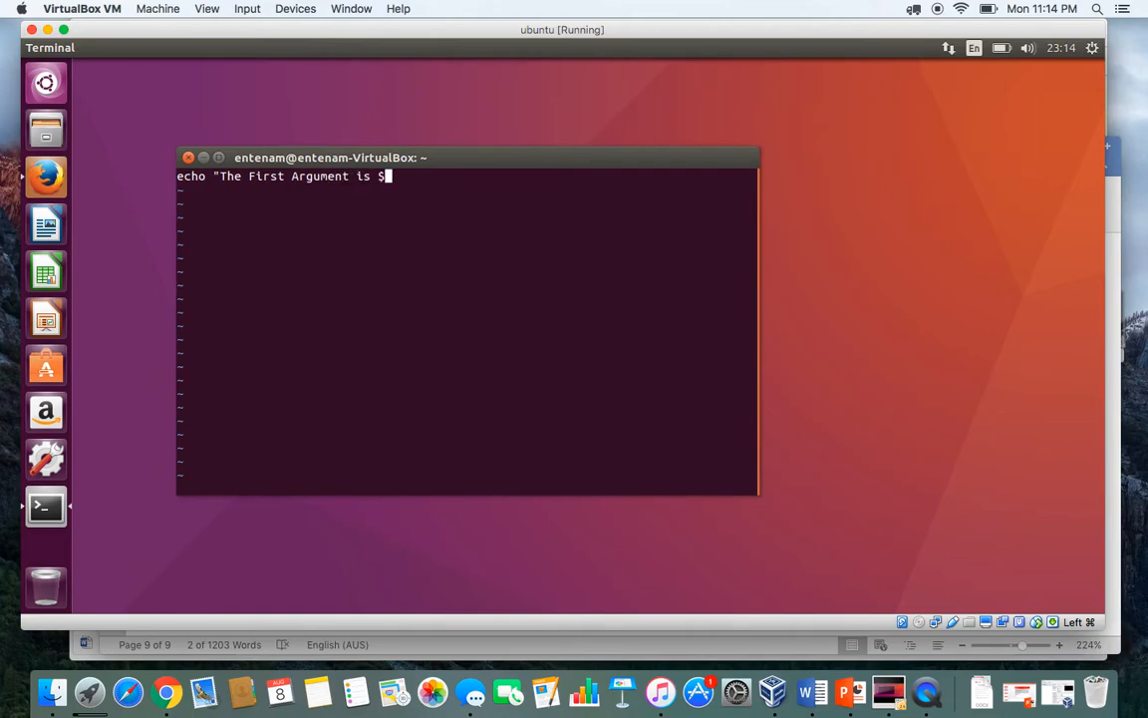
type("1")
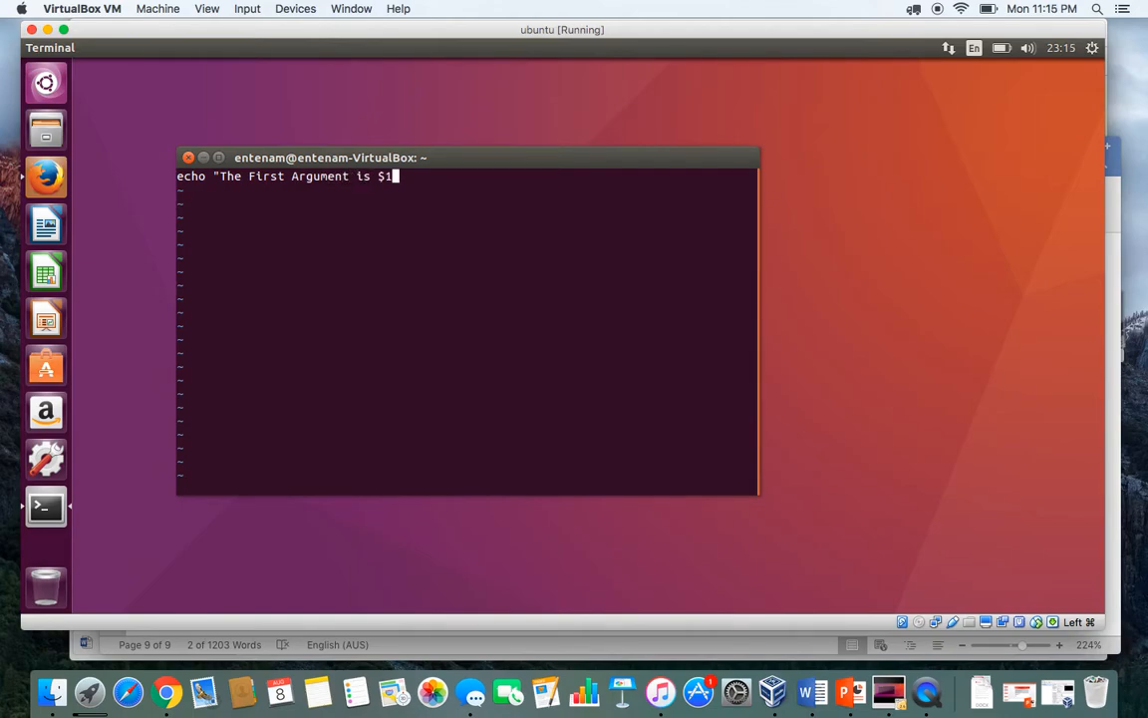
type("\"")
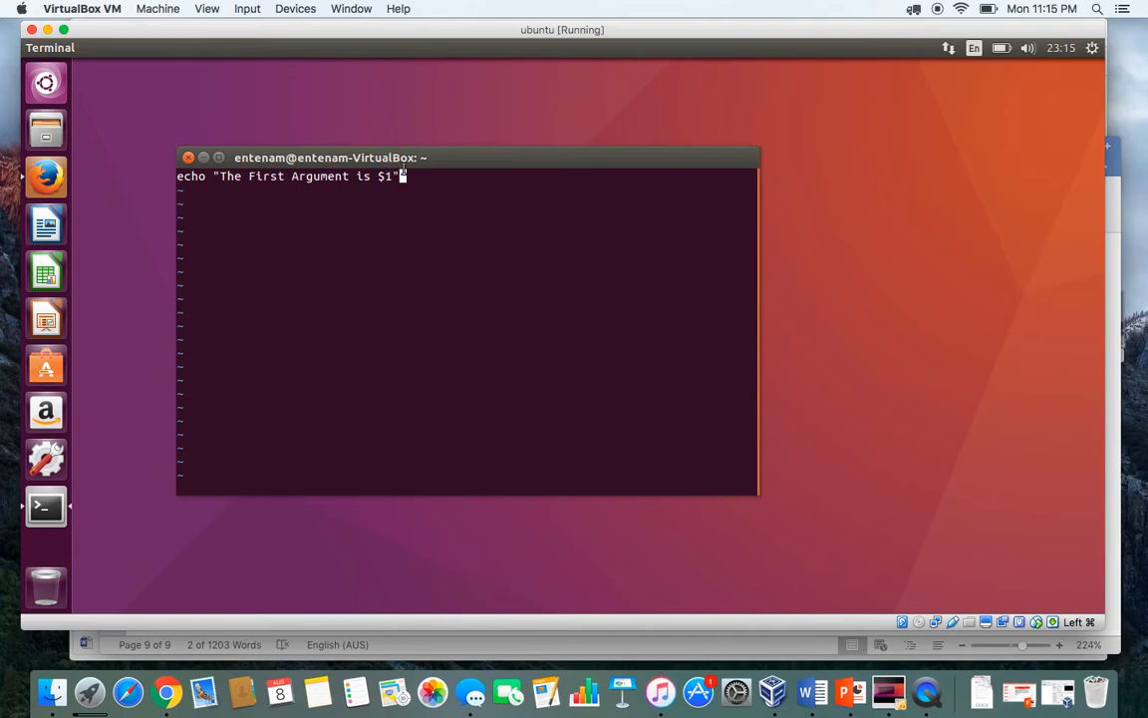
type(";")
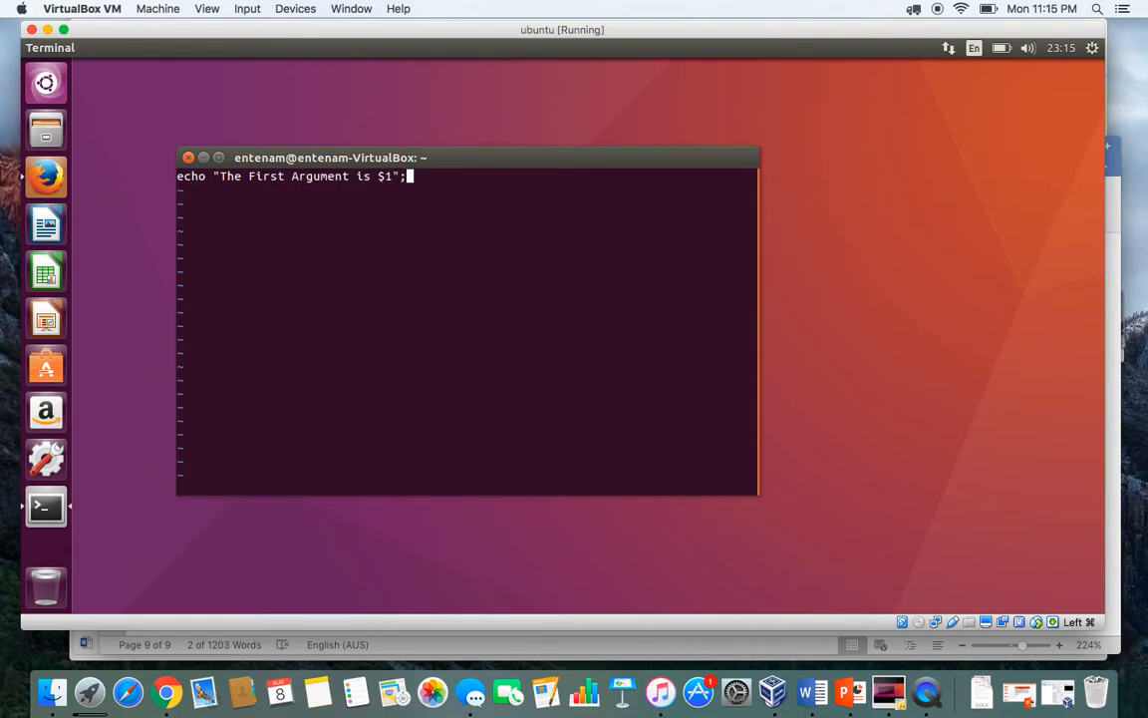
Add echo "The Second Argument is $2"; as line two, then save and exit vi.
type("ec")
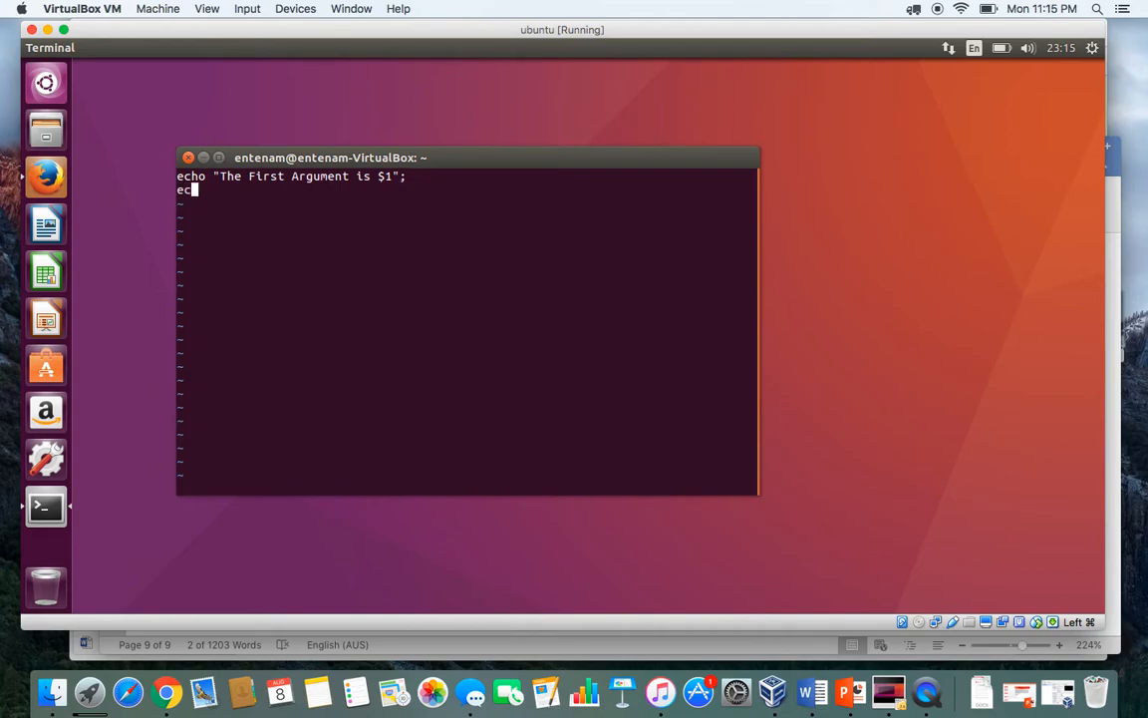
type("ho \"")
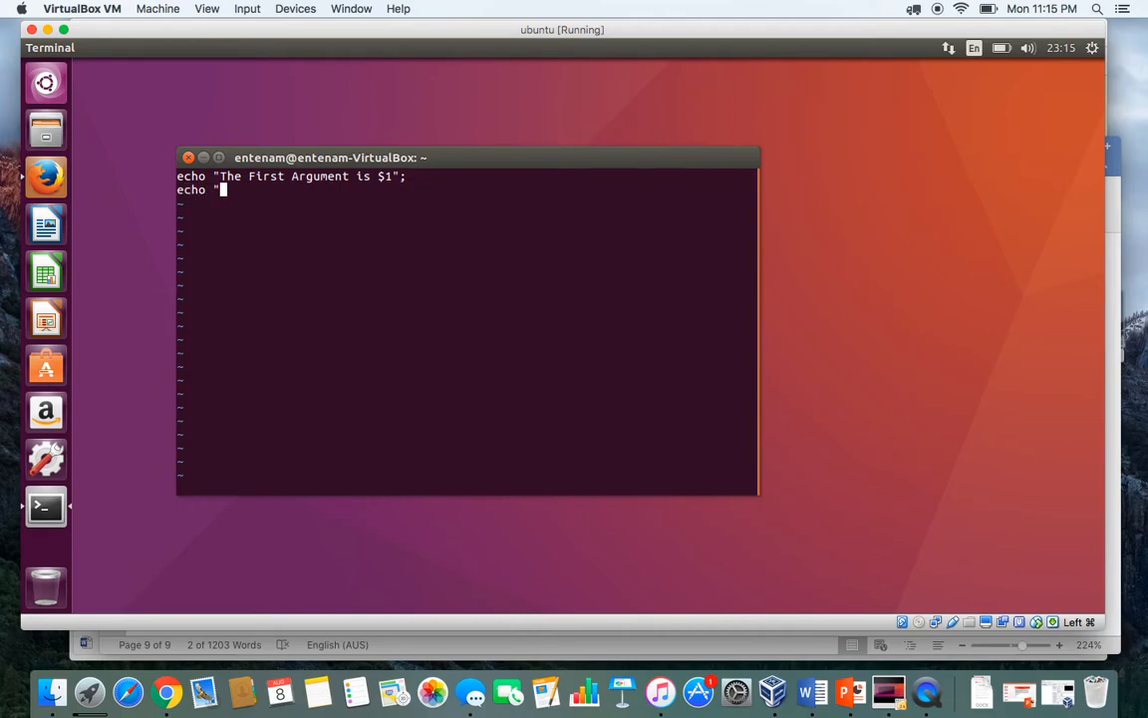
type("The")
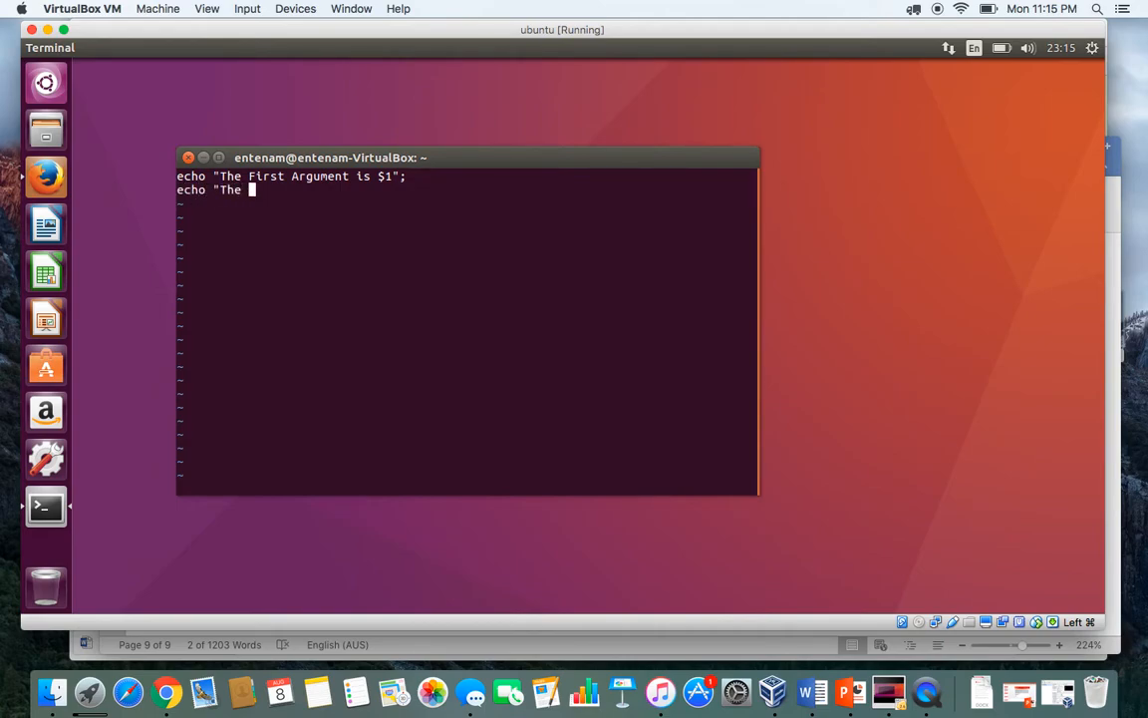
type("Second")
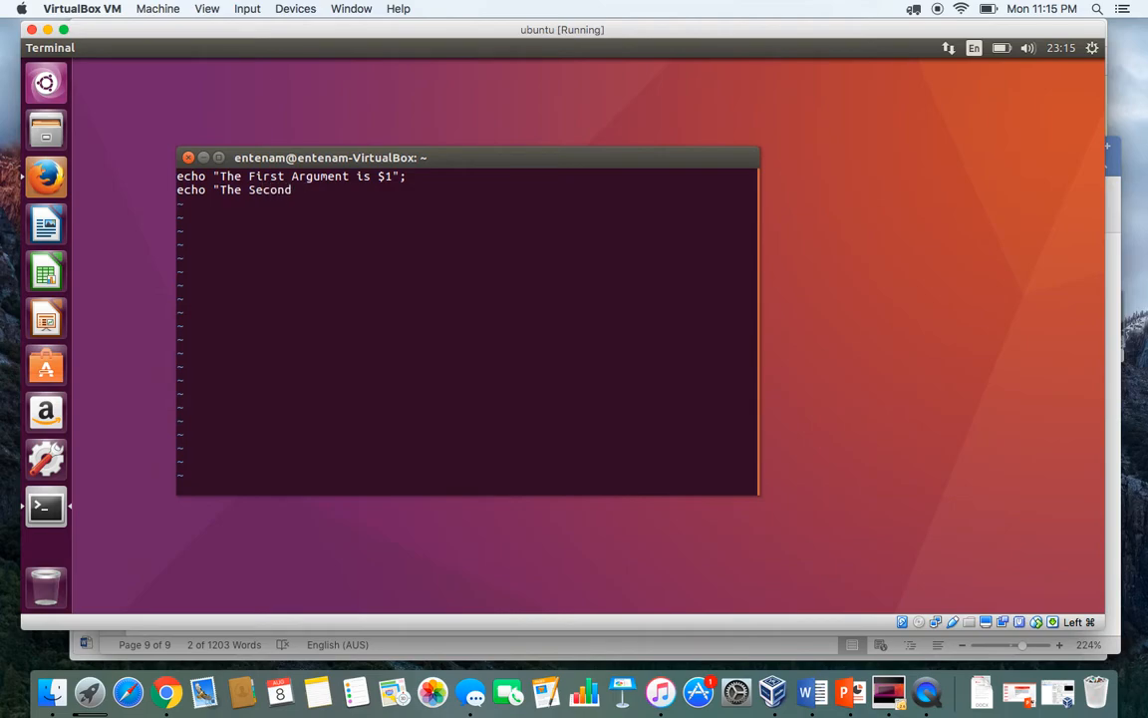
type("Argument is")
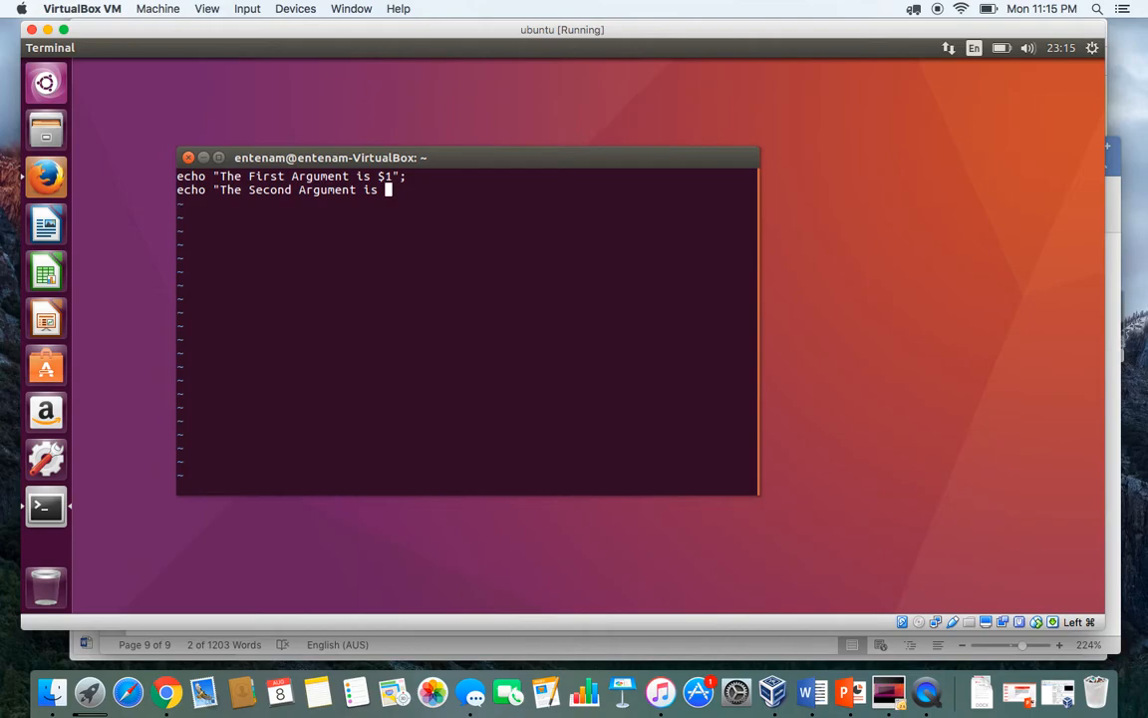
type("@")
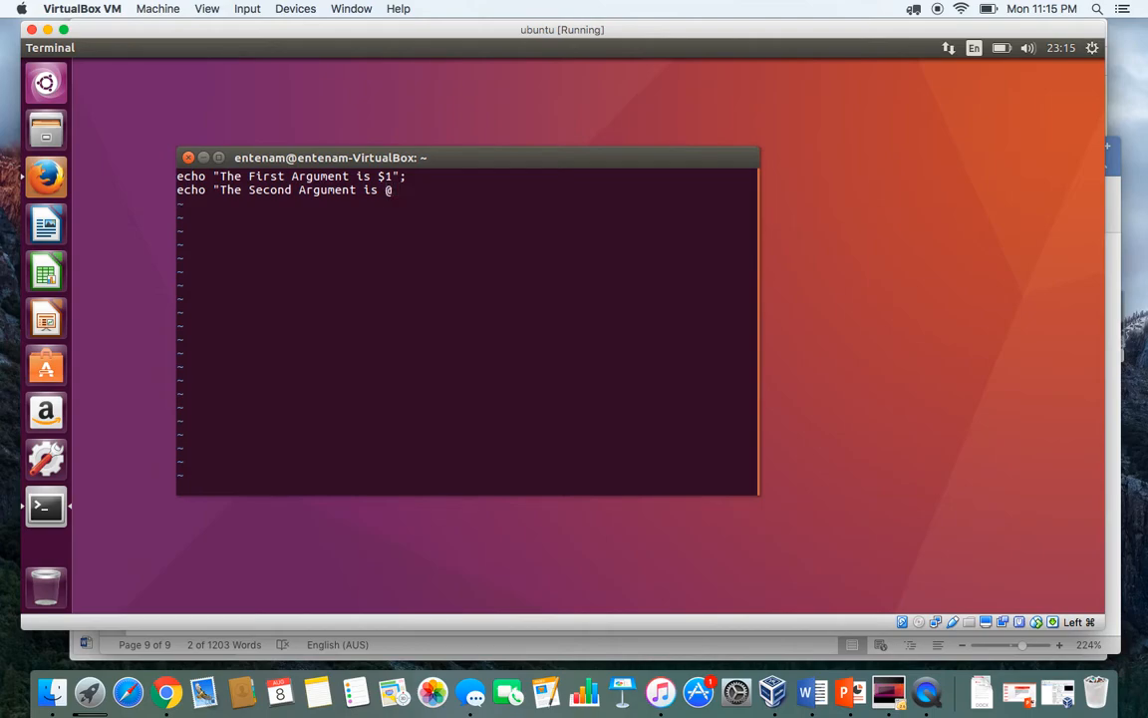
type("@")
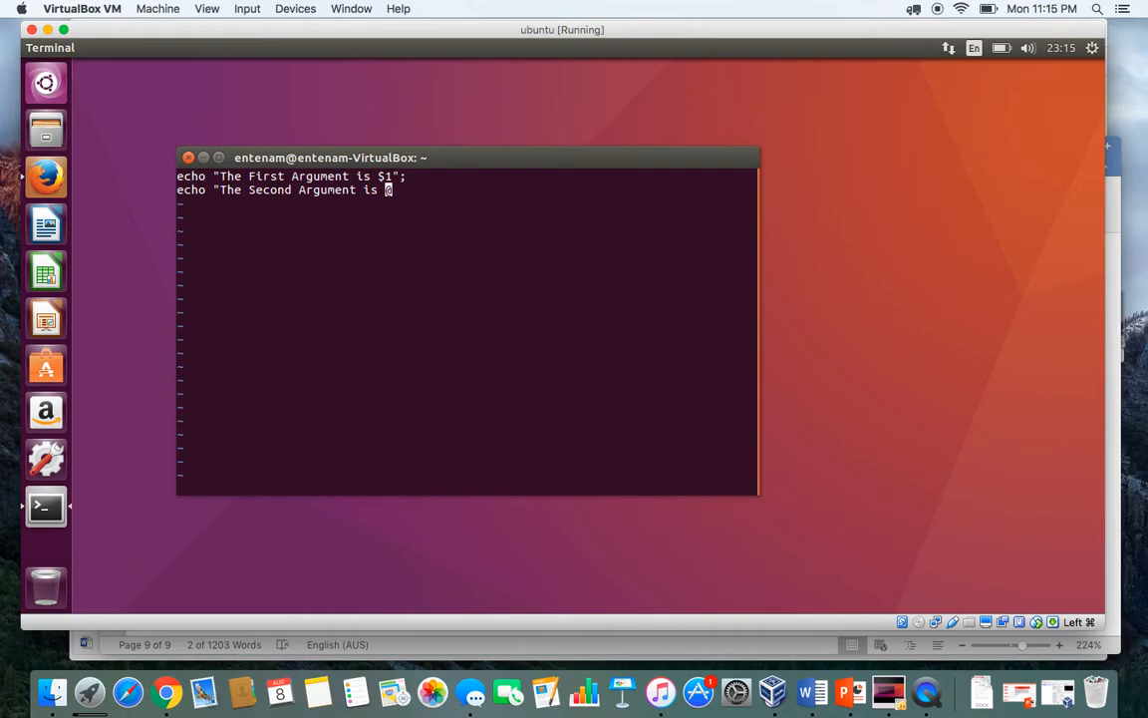
key("Backspace")
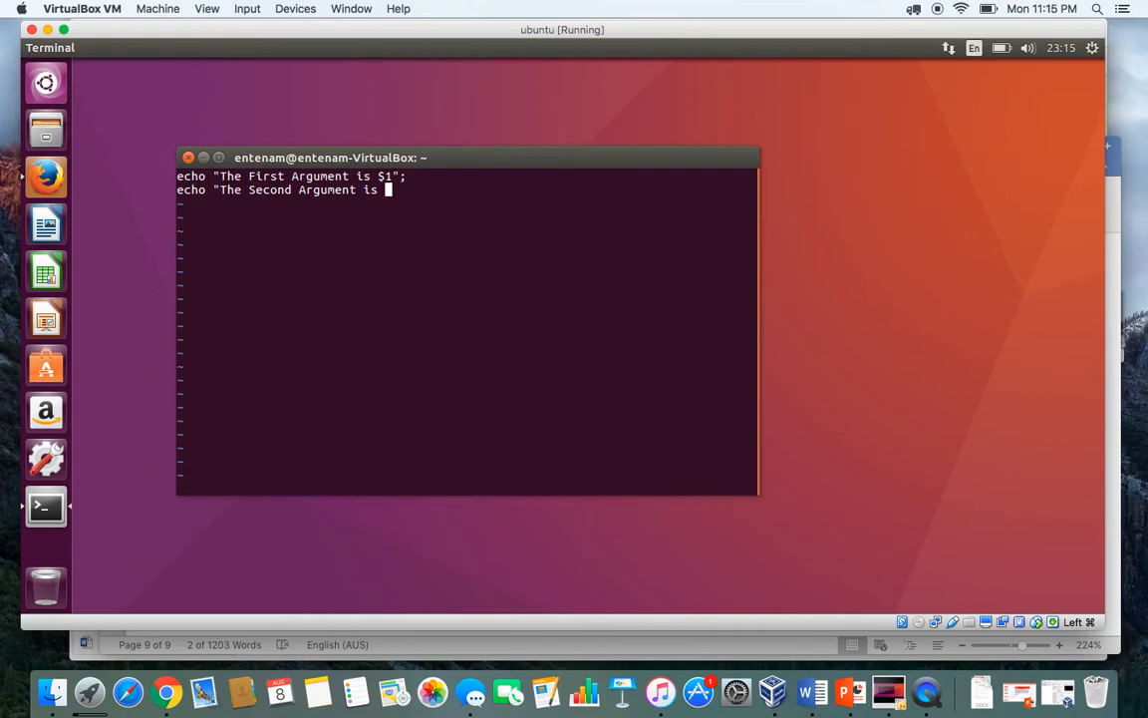
type("$2")
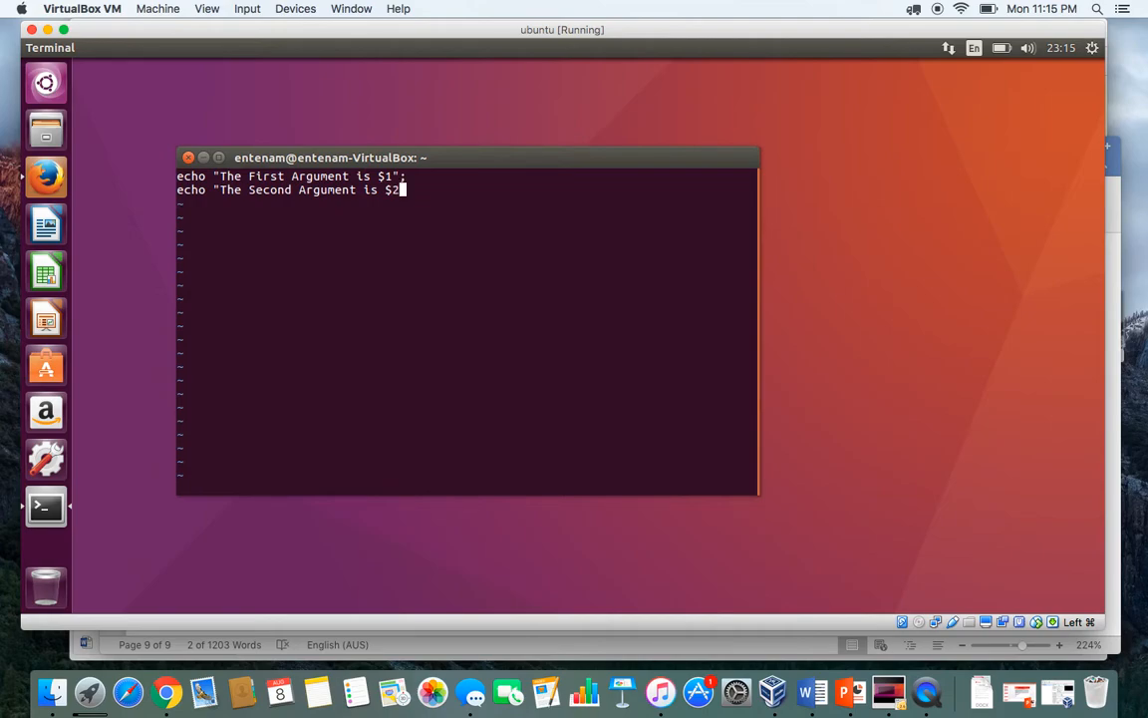
type(";")
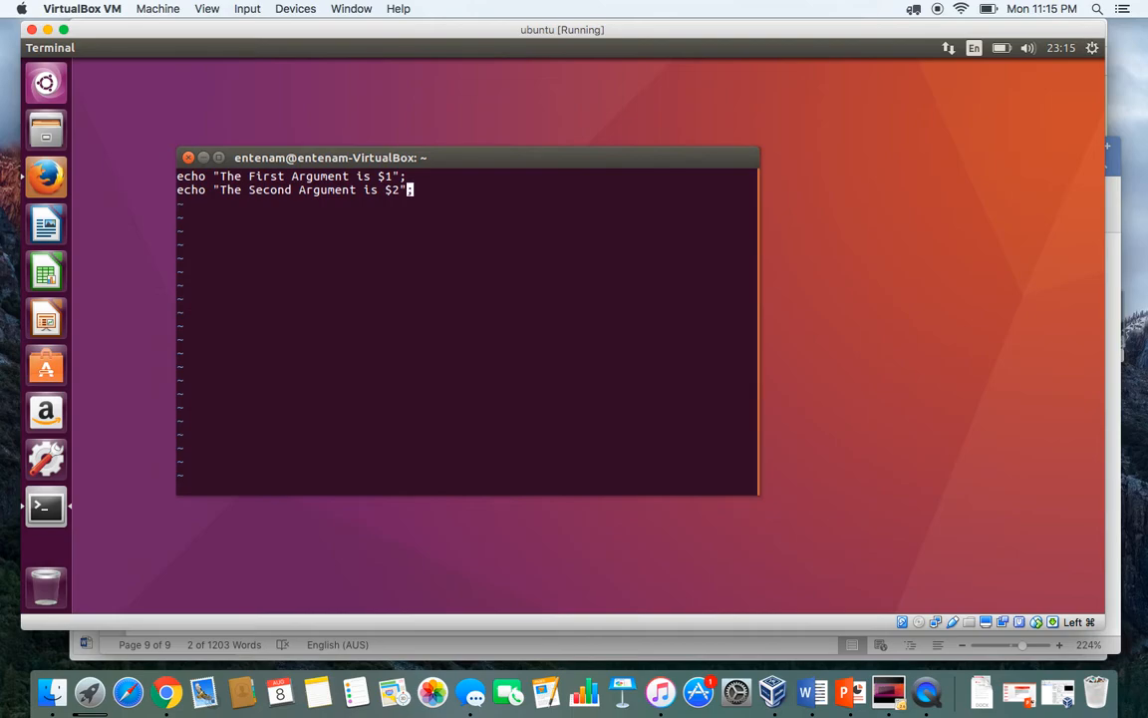
type(";")
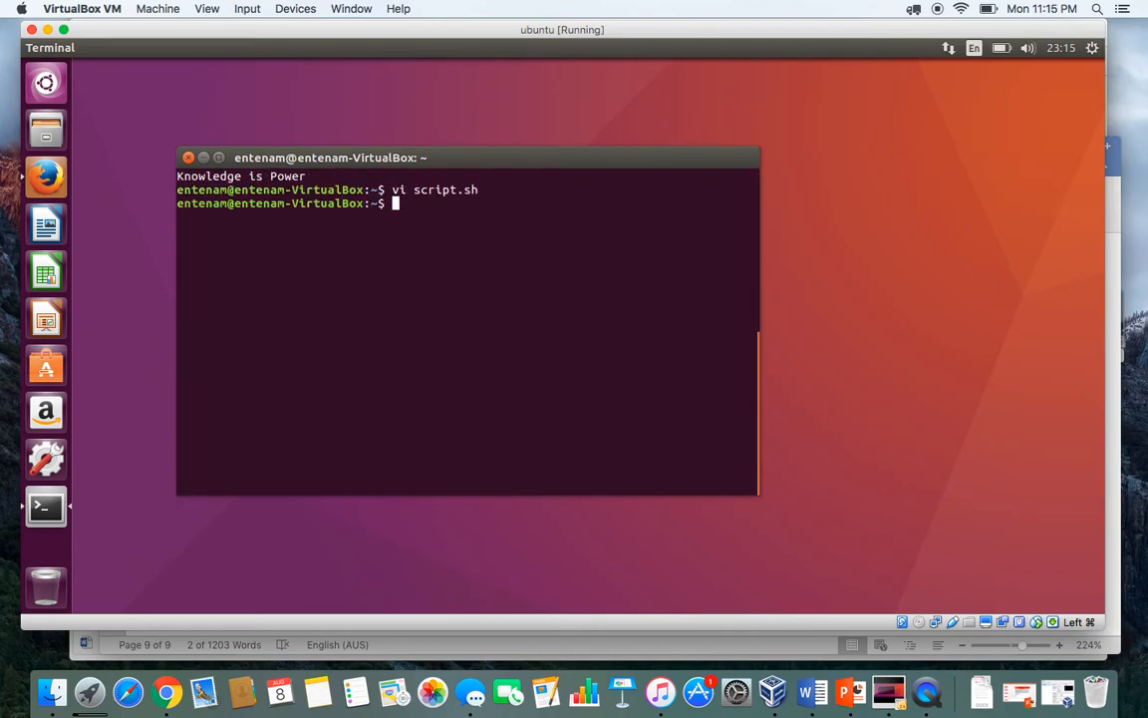
Apply chmod 755 to script.sh and list the home folder's files.
type("chmod")
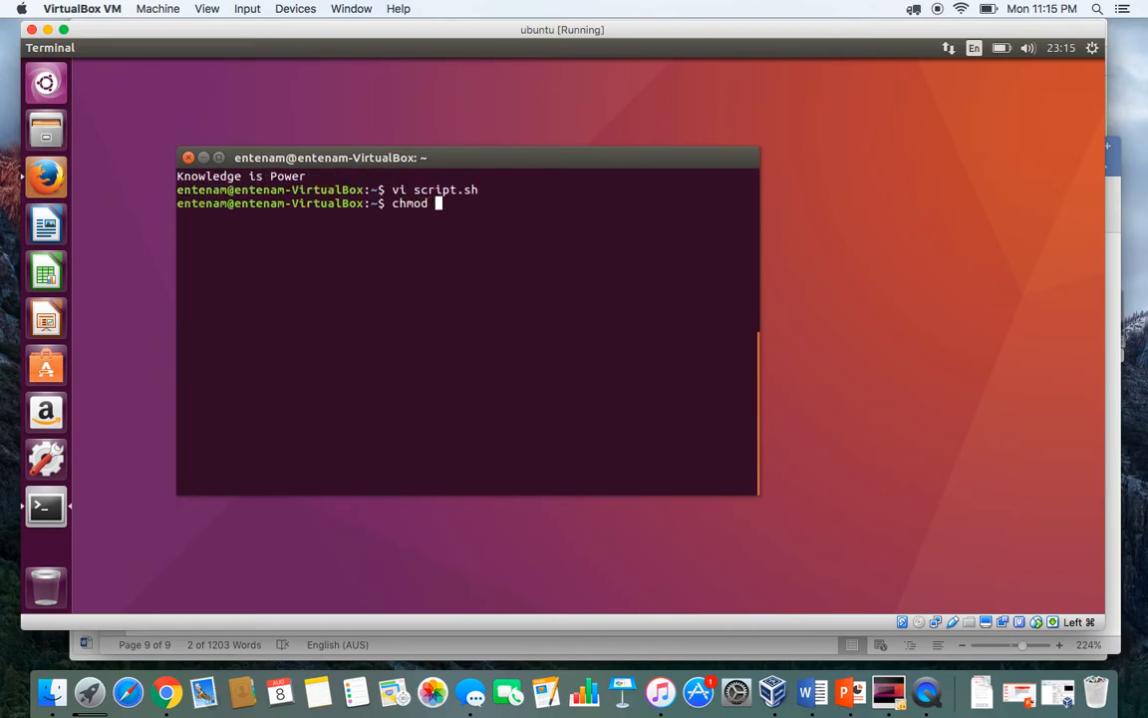
type("755")
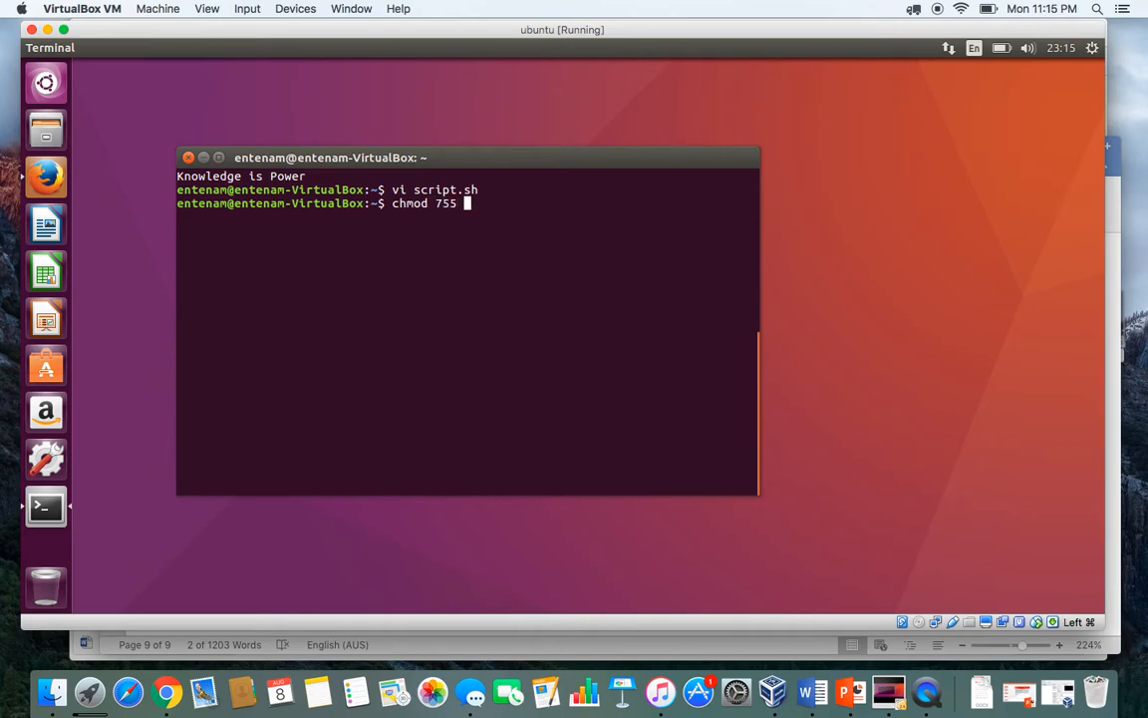
type("script.sh")
type("ls")
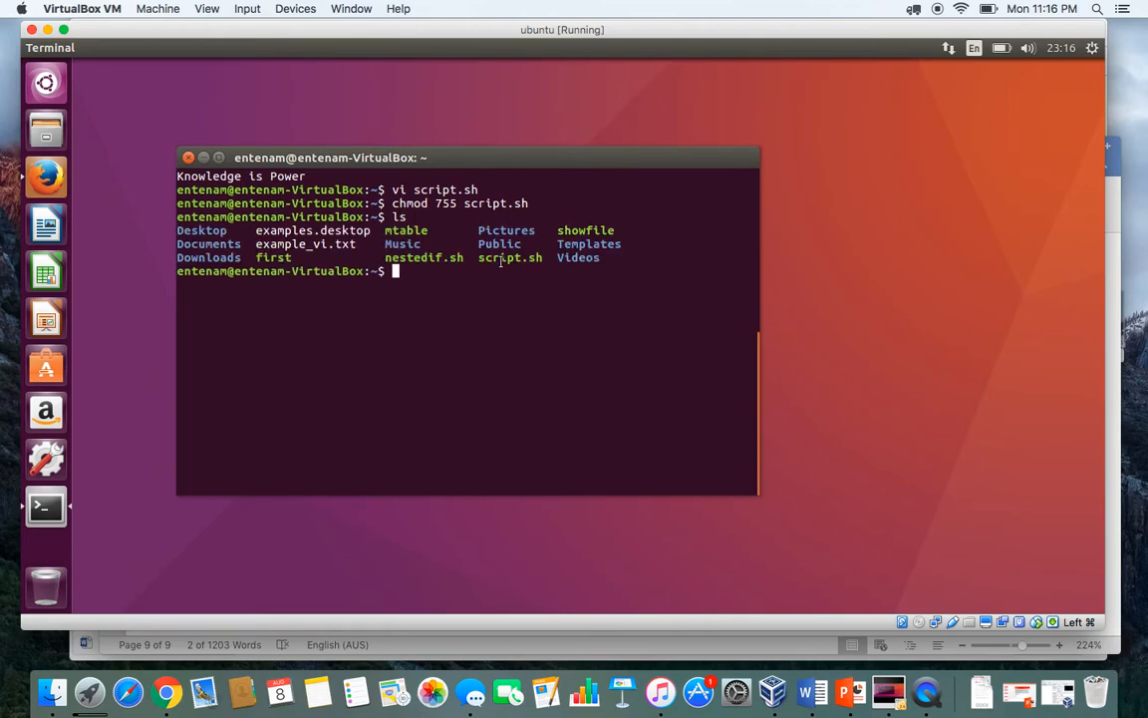
type("./script.sh")
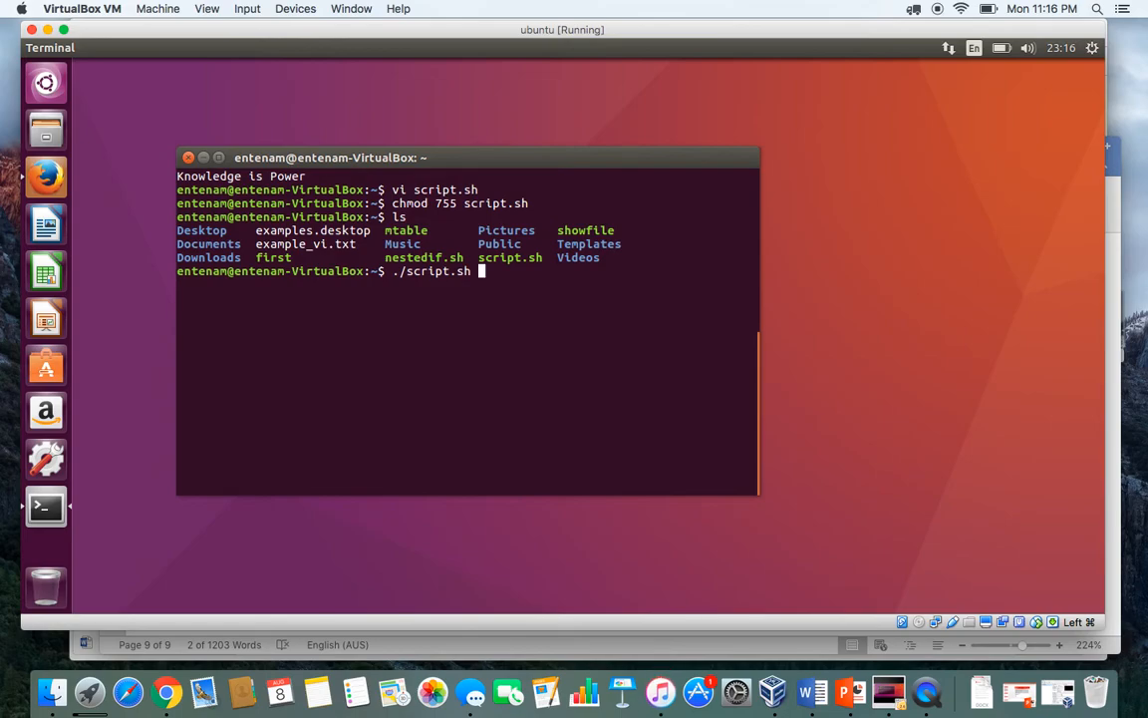
Run ./script.sh with arguments Khandakar and Ahmed, highlighting each name in the output.
type("Khanda")
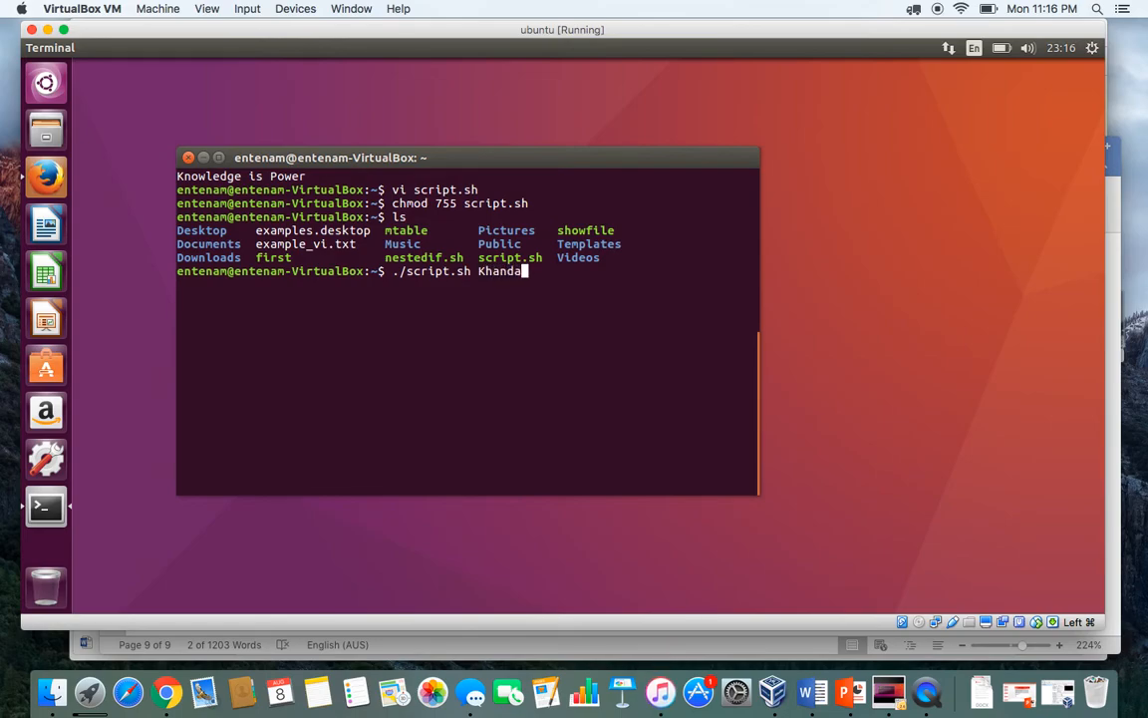
type("kar Ahmed")
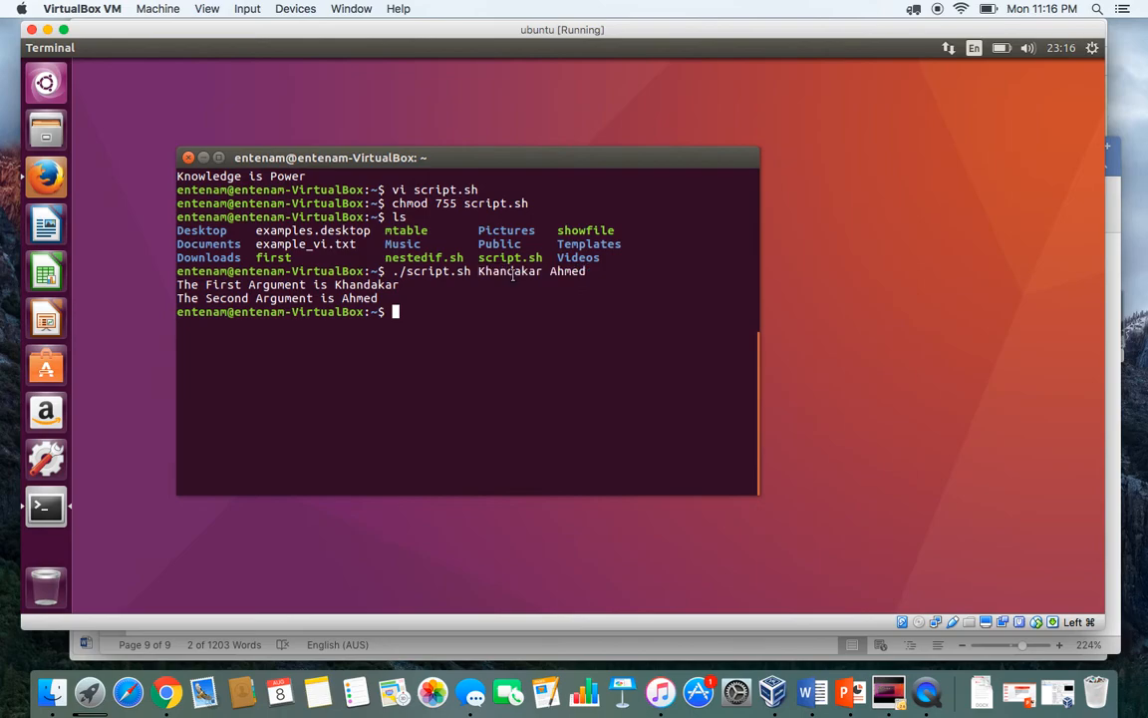
double_click(509, 271)
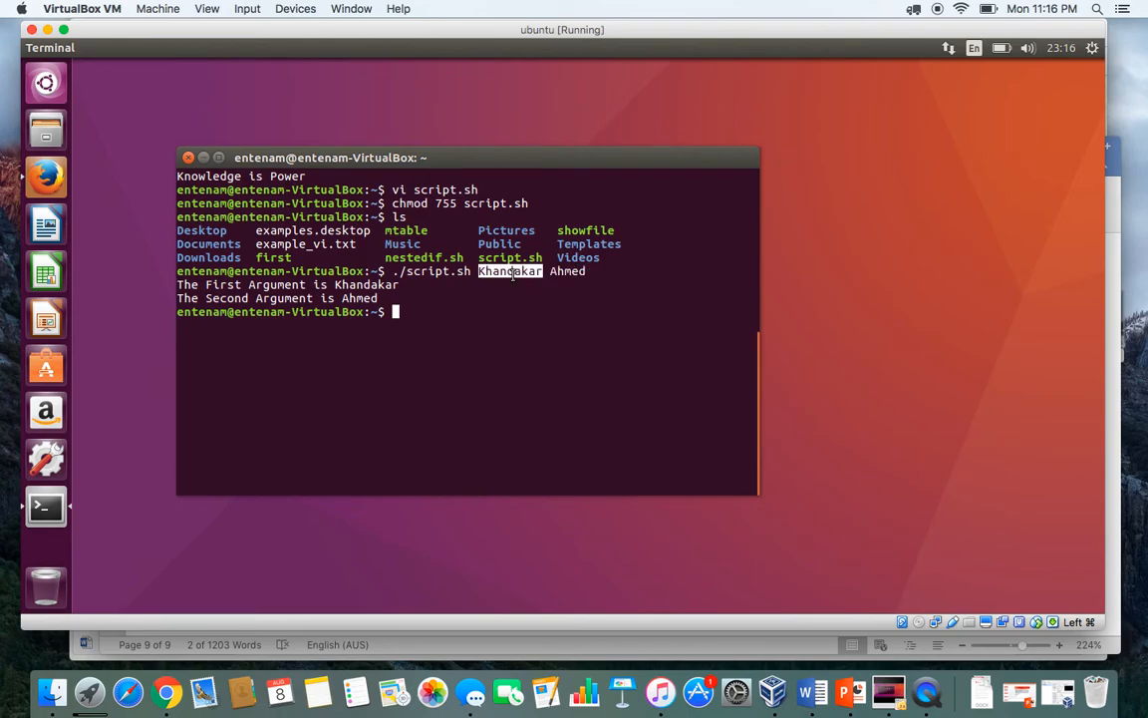
double_click(567, 271)
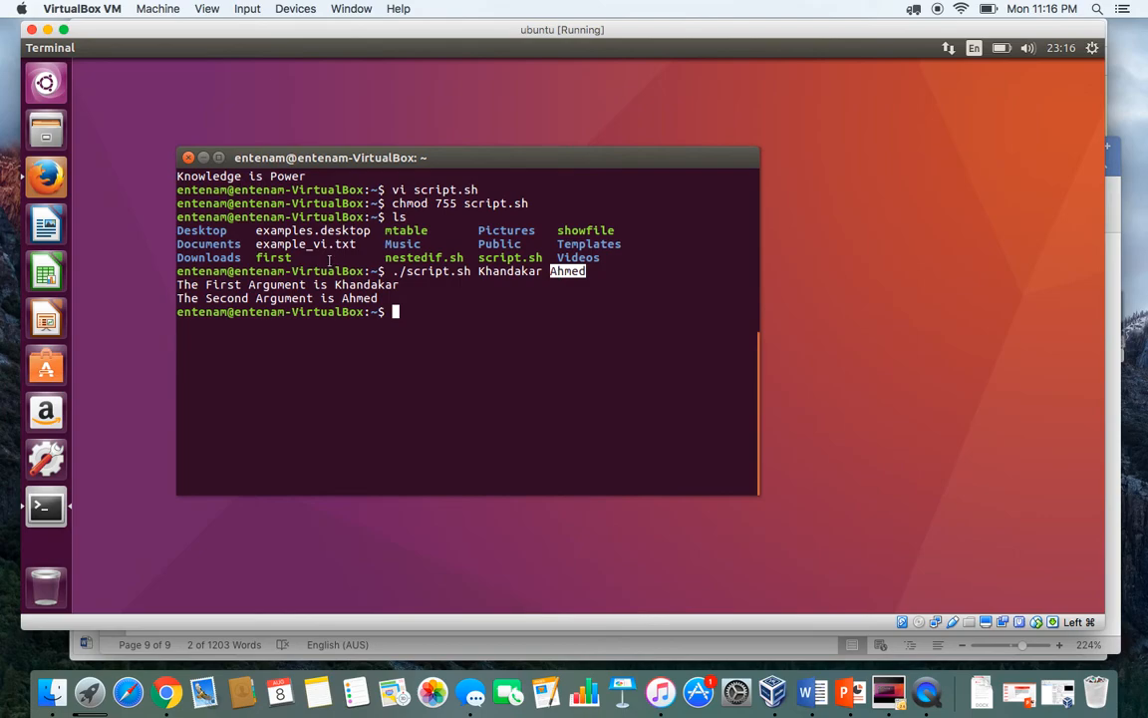
type("chmod 755 script.sh")
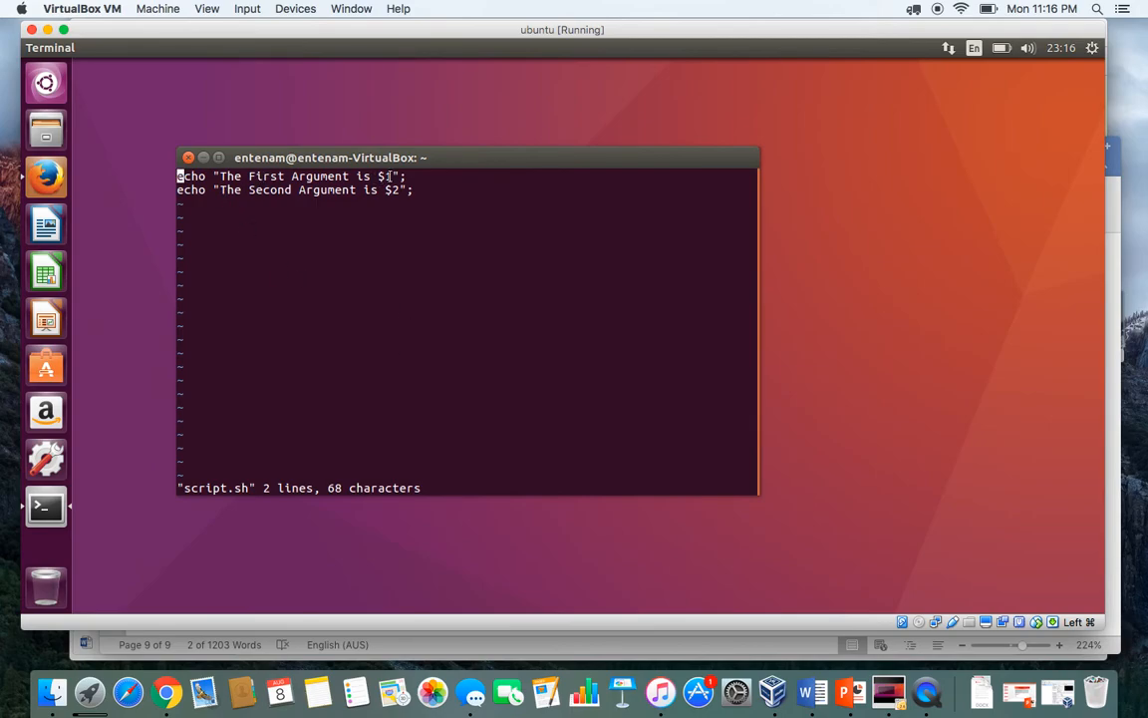
mouse_move(392, 174)
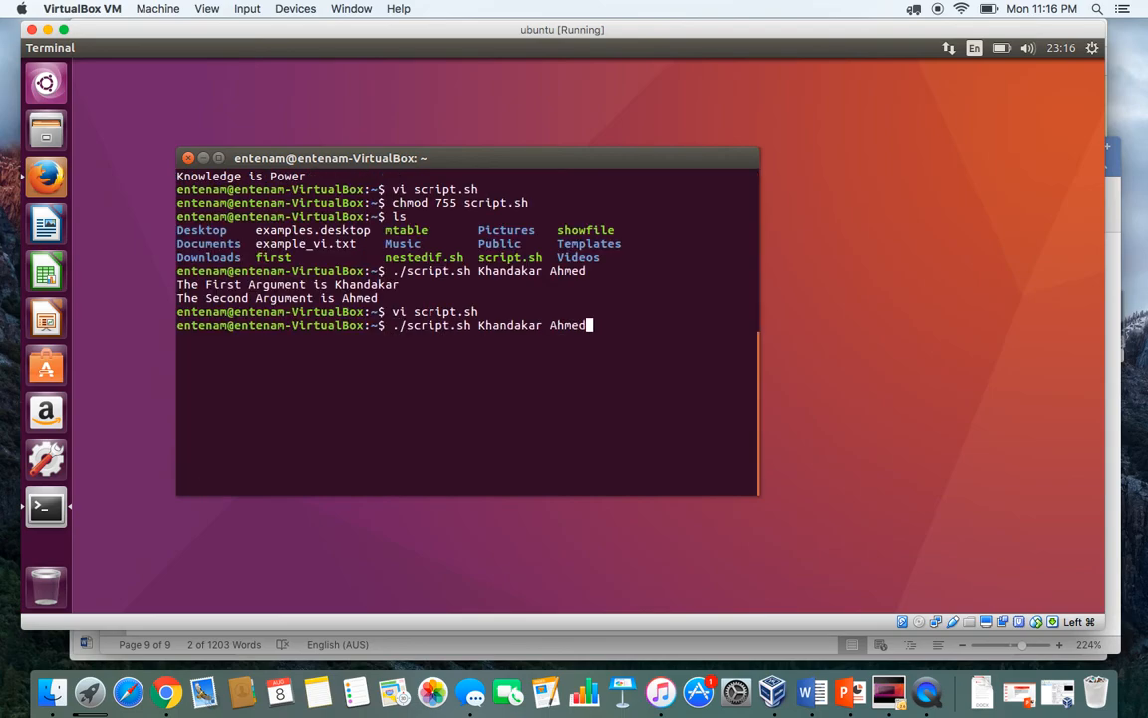
Erase the old names and begin typing the new arguments System Administrator.
key("Backspace")
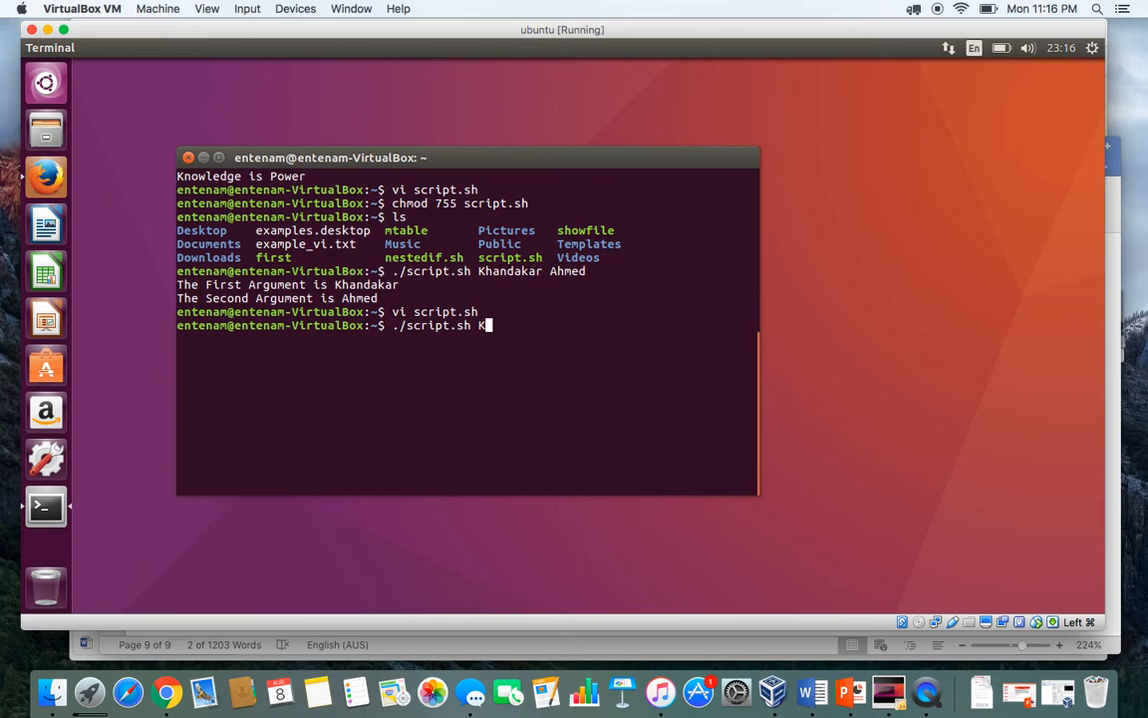
type("ystem")
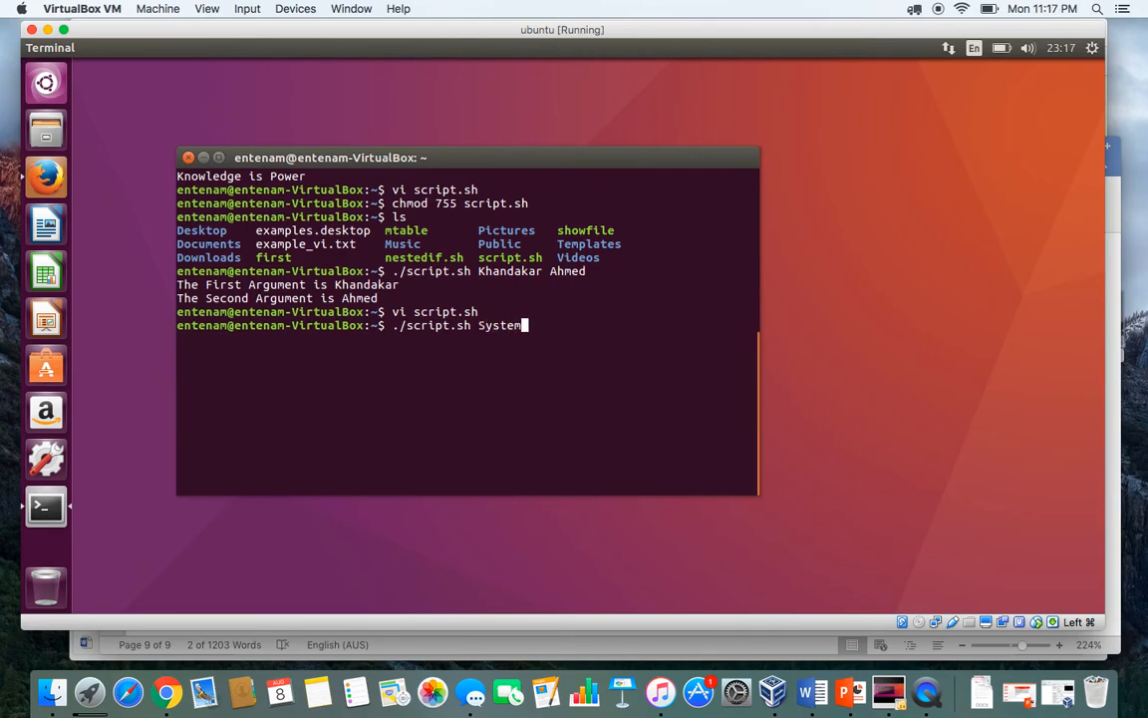
type("Administra")
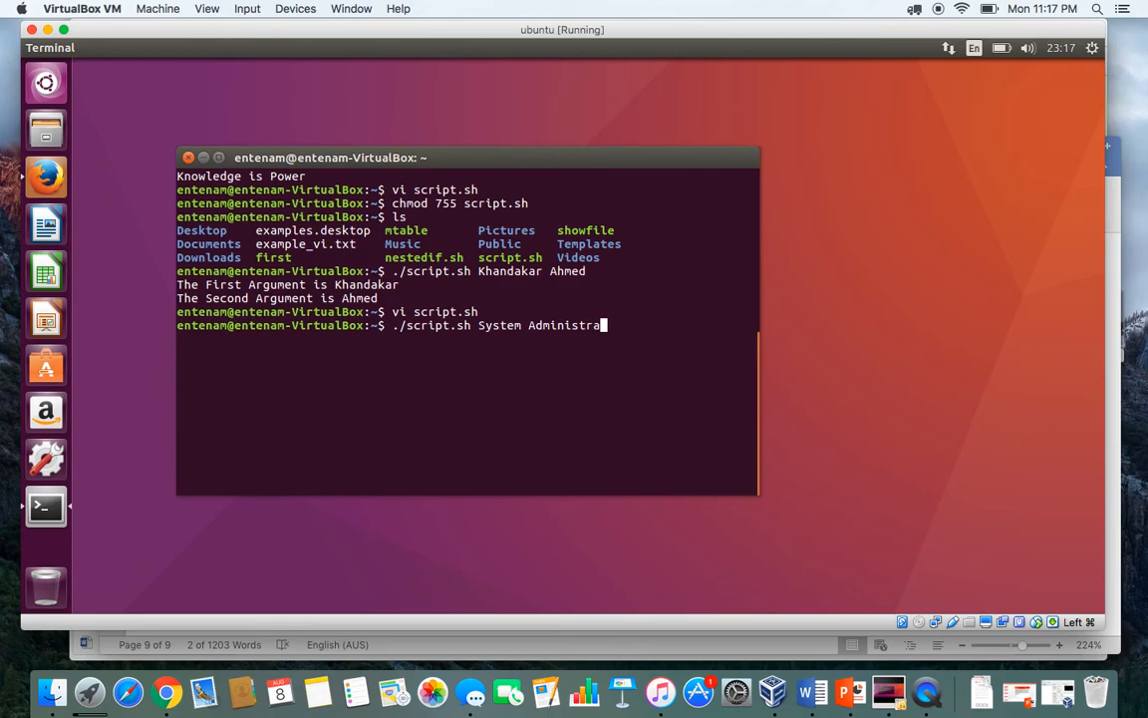